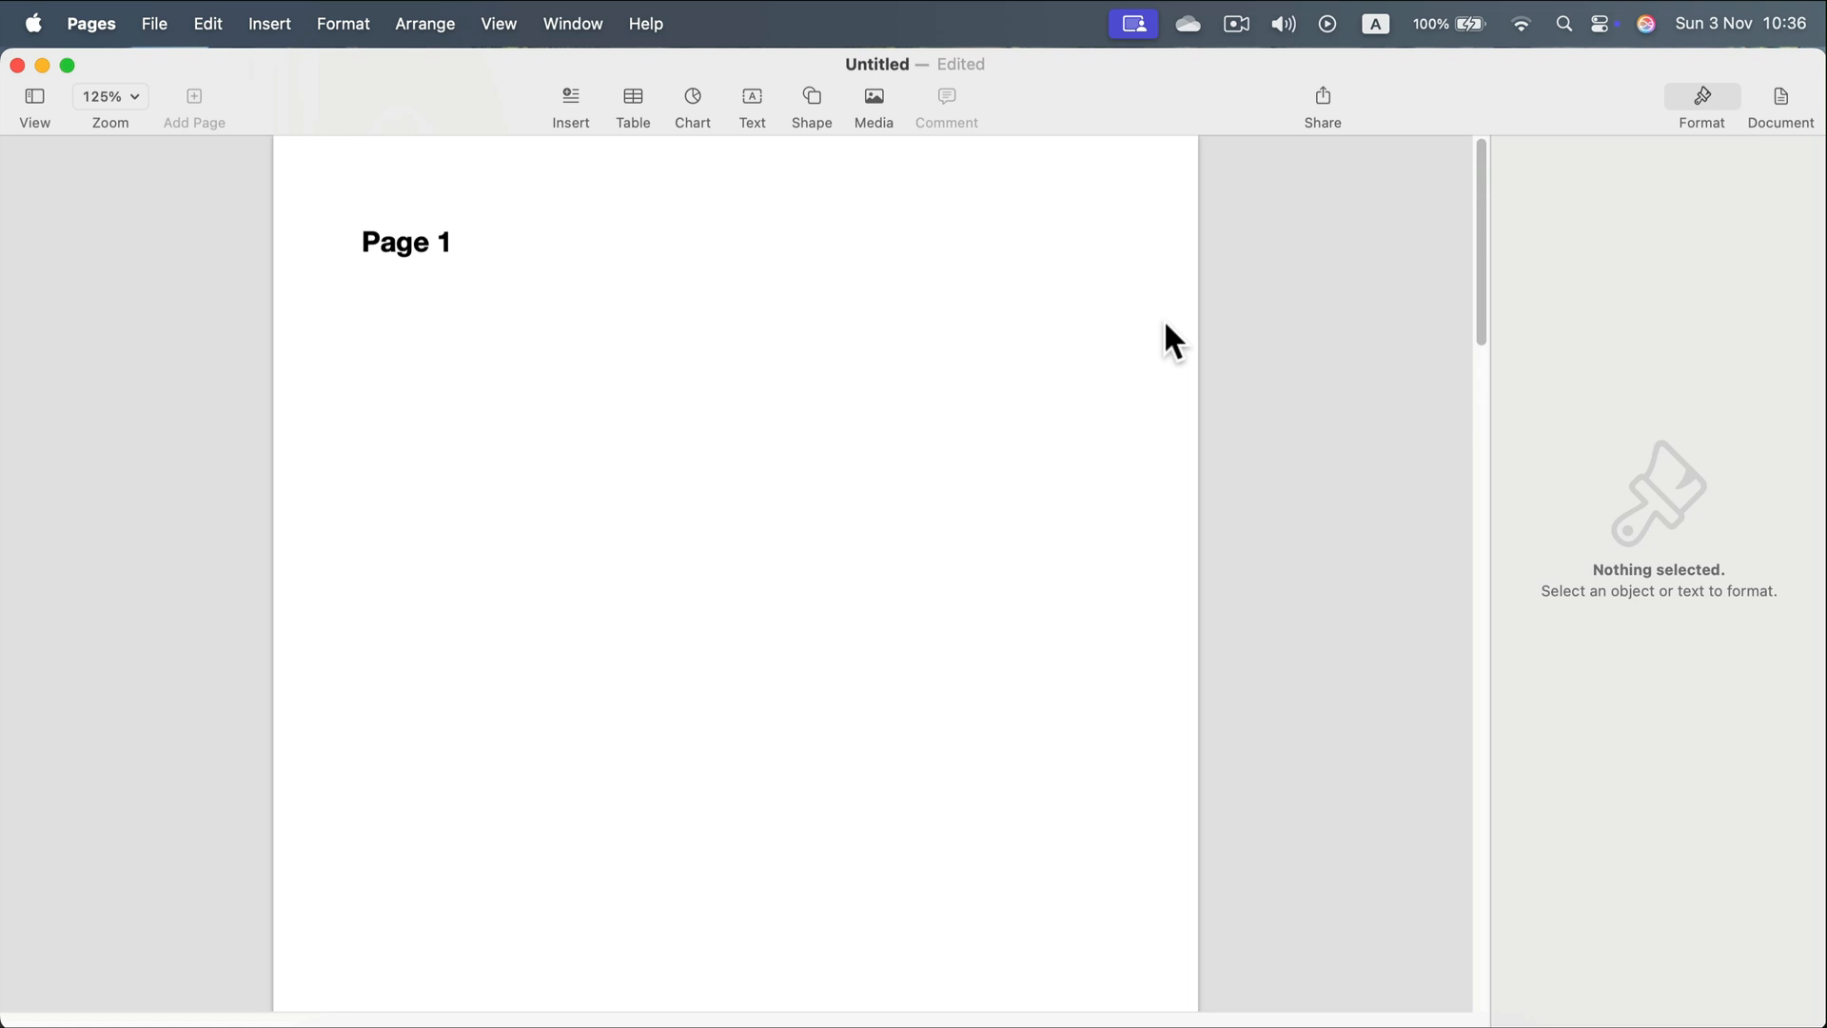
Bookmark the Page 1 title after placing the insertion point on page 1
scroll("down", 3)
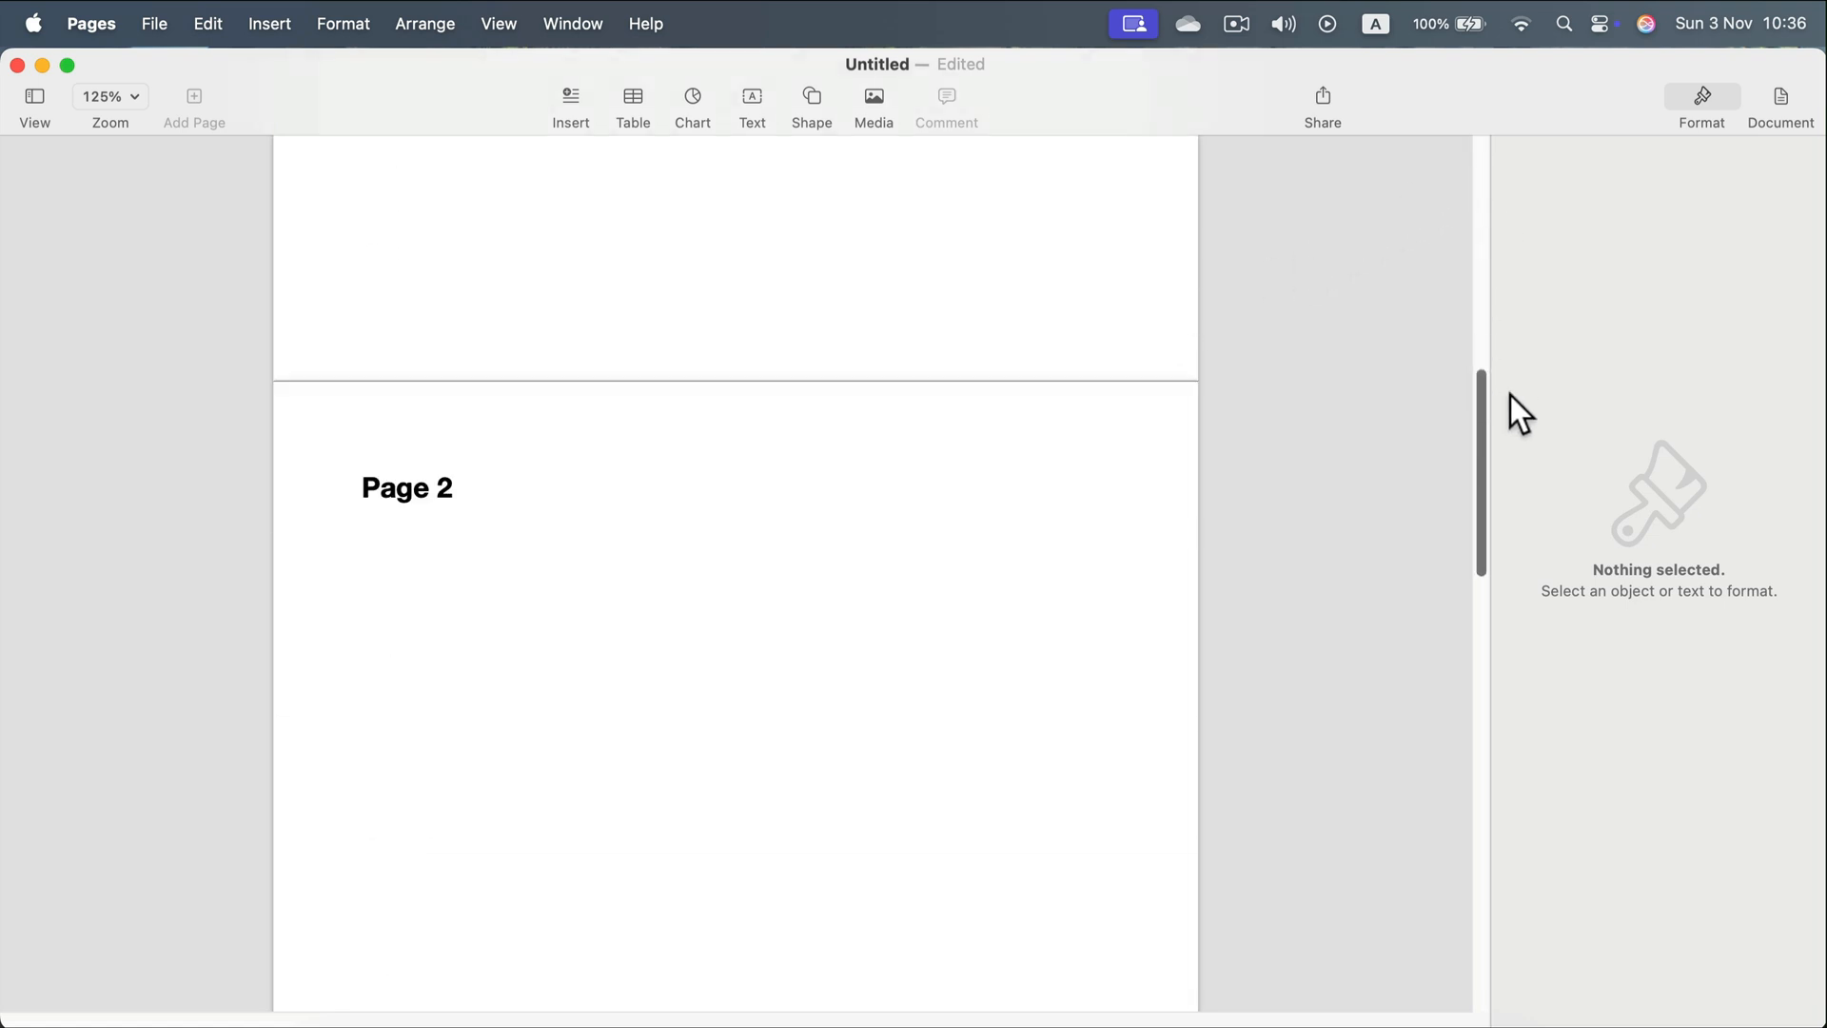
scroll("up", 3)
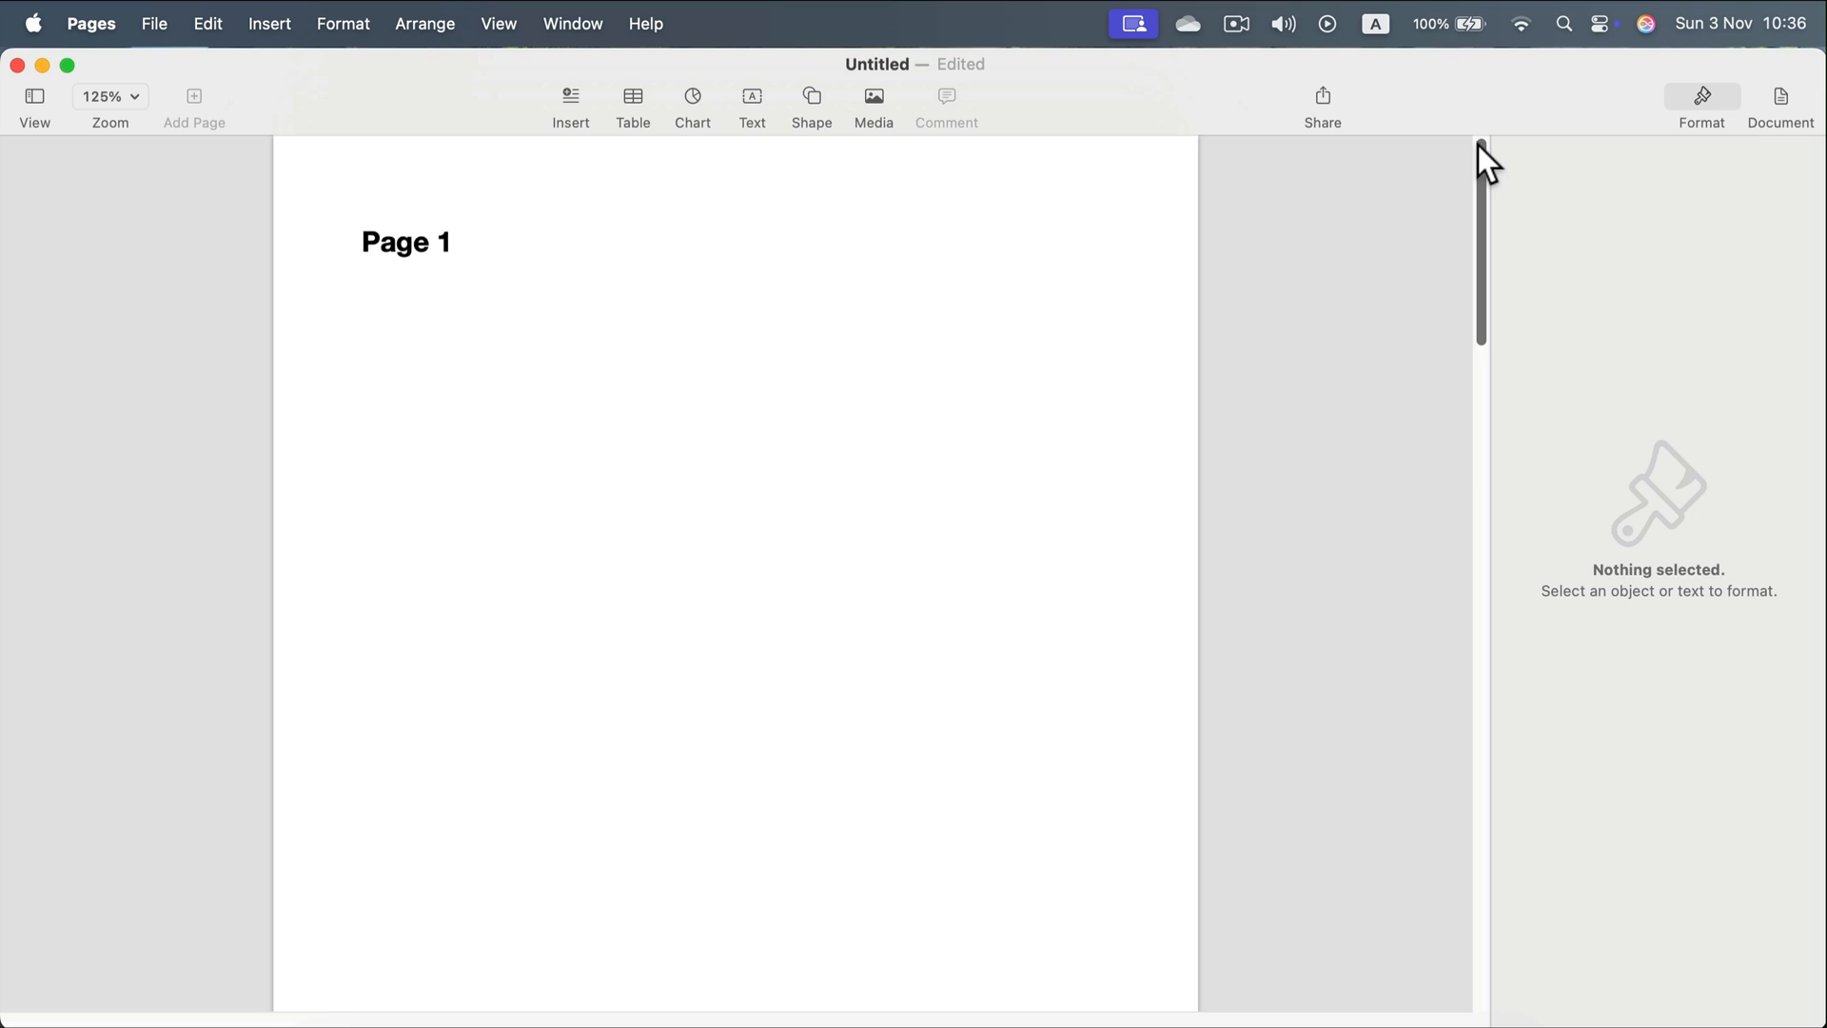
mouse_move(664, 324)
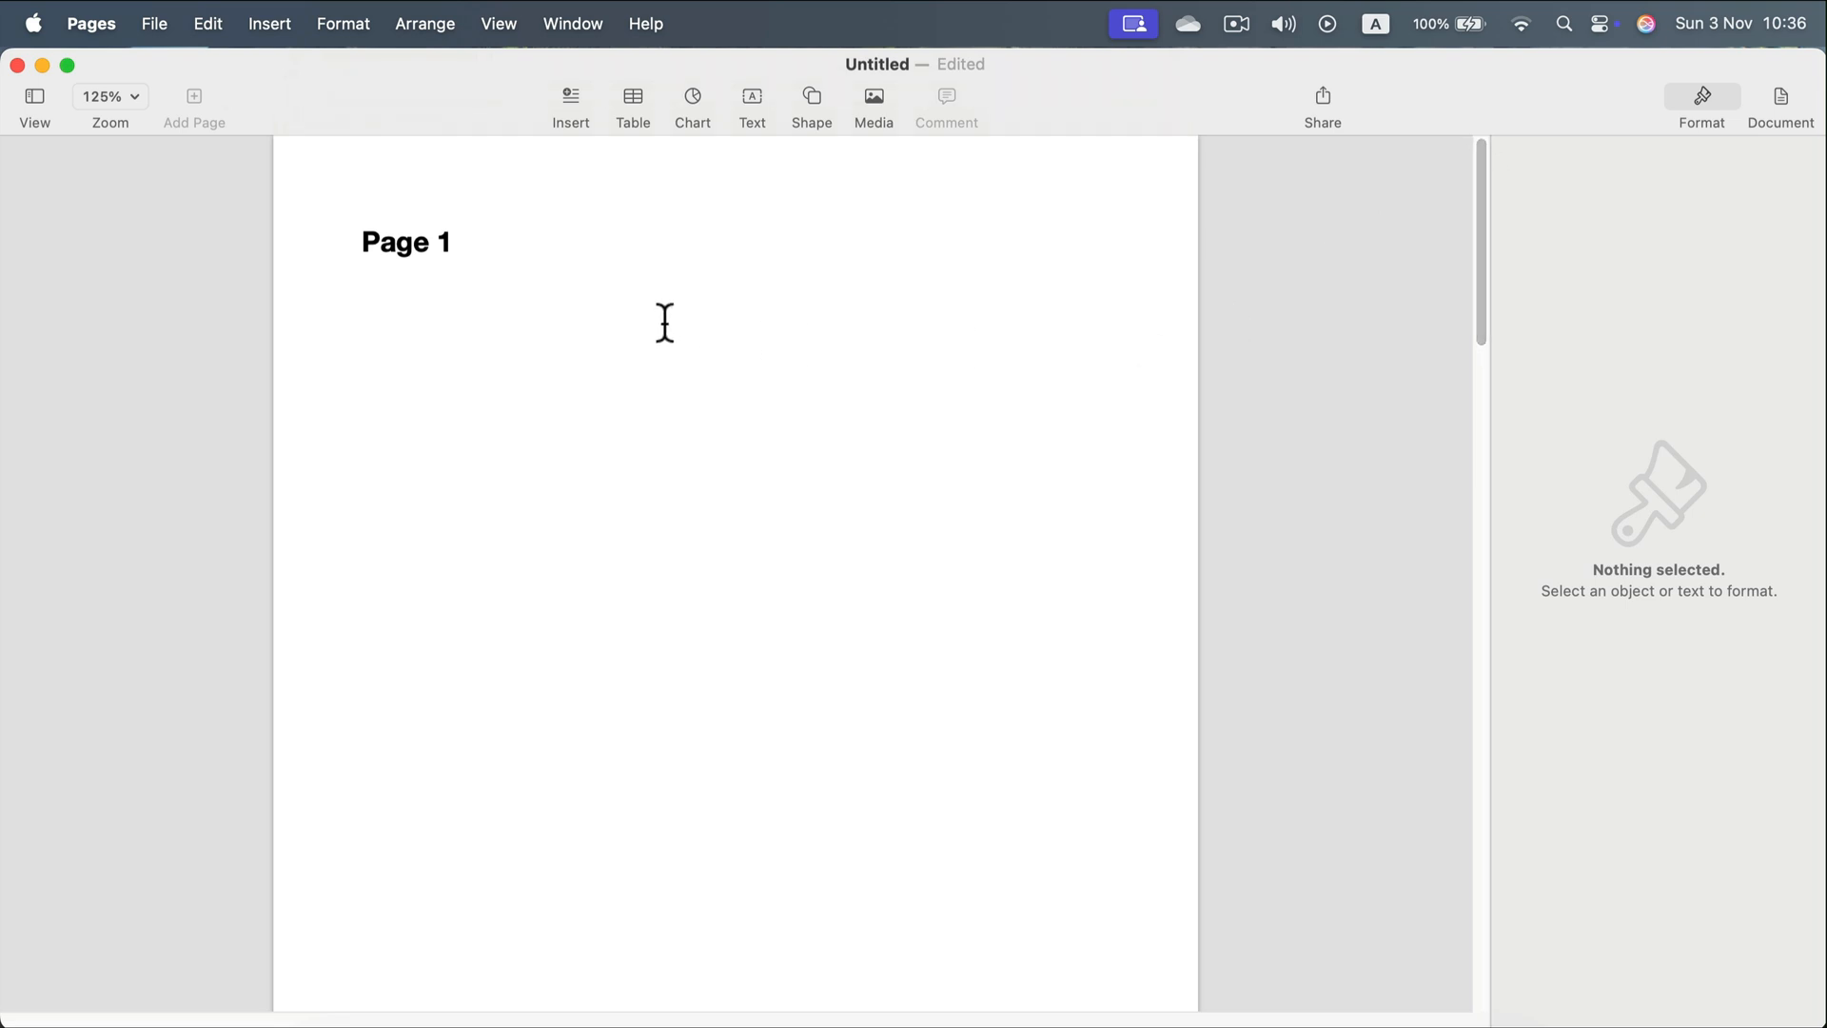
mouse_move(404, 242)
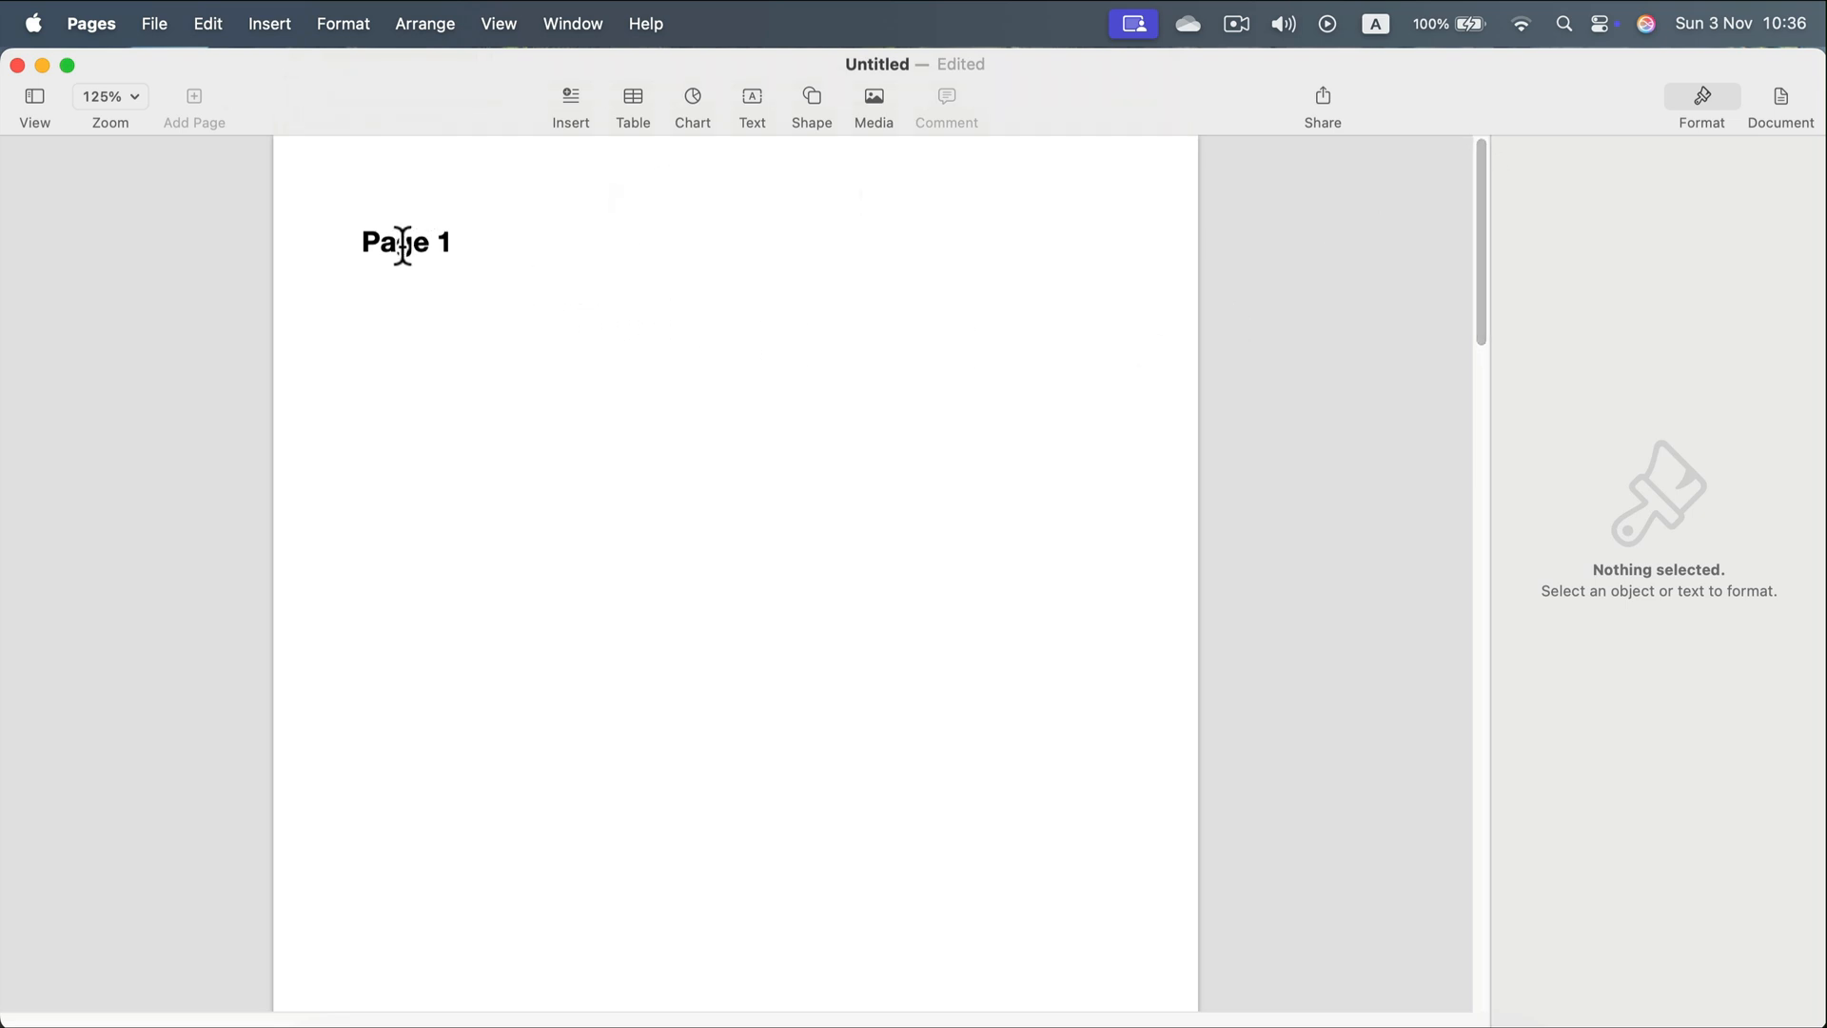
mouse_move(510, 287)
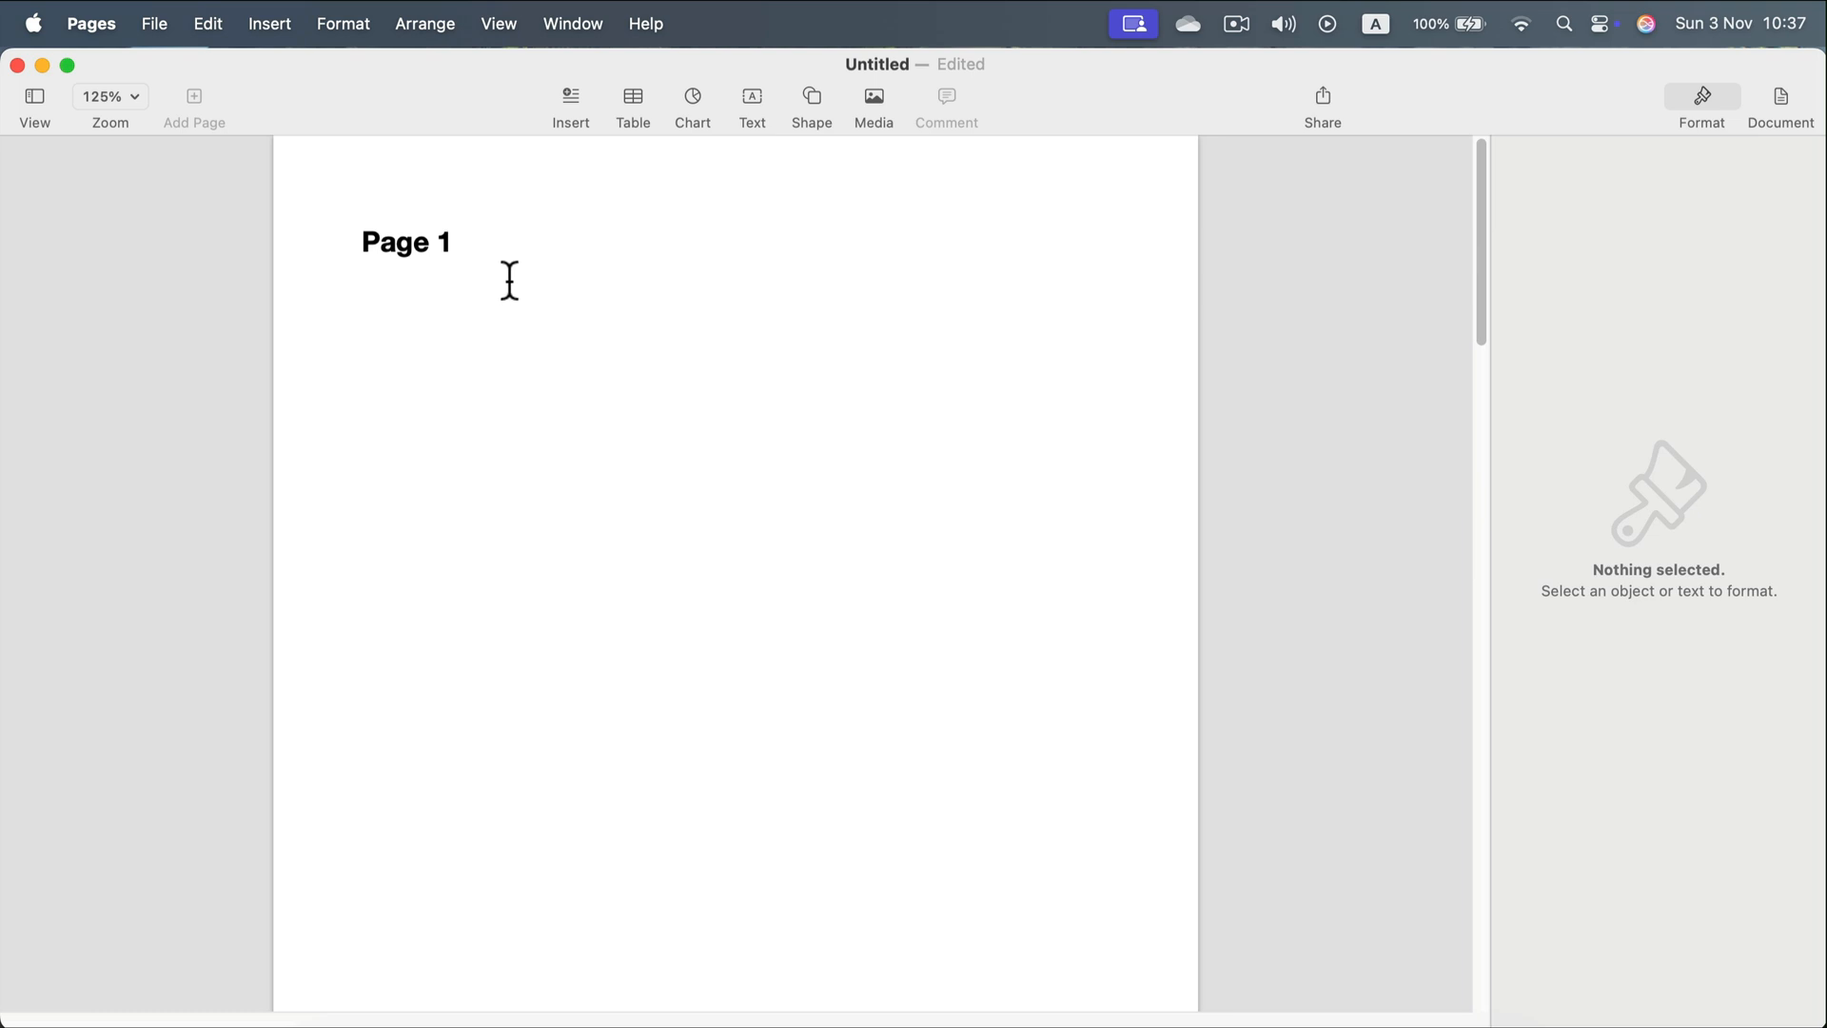
left_click(361, 267)
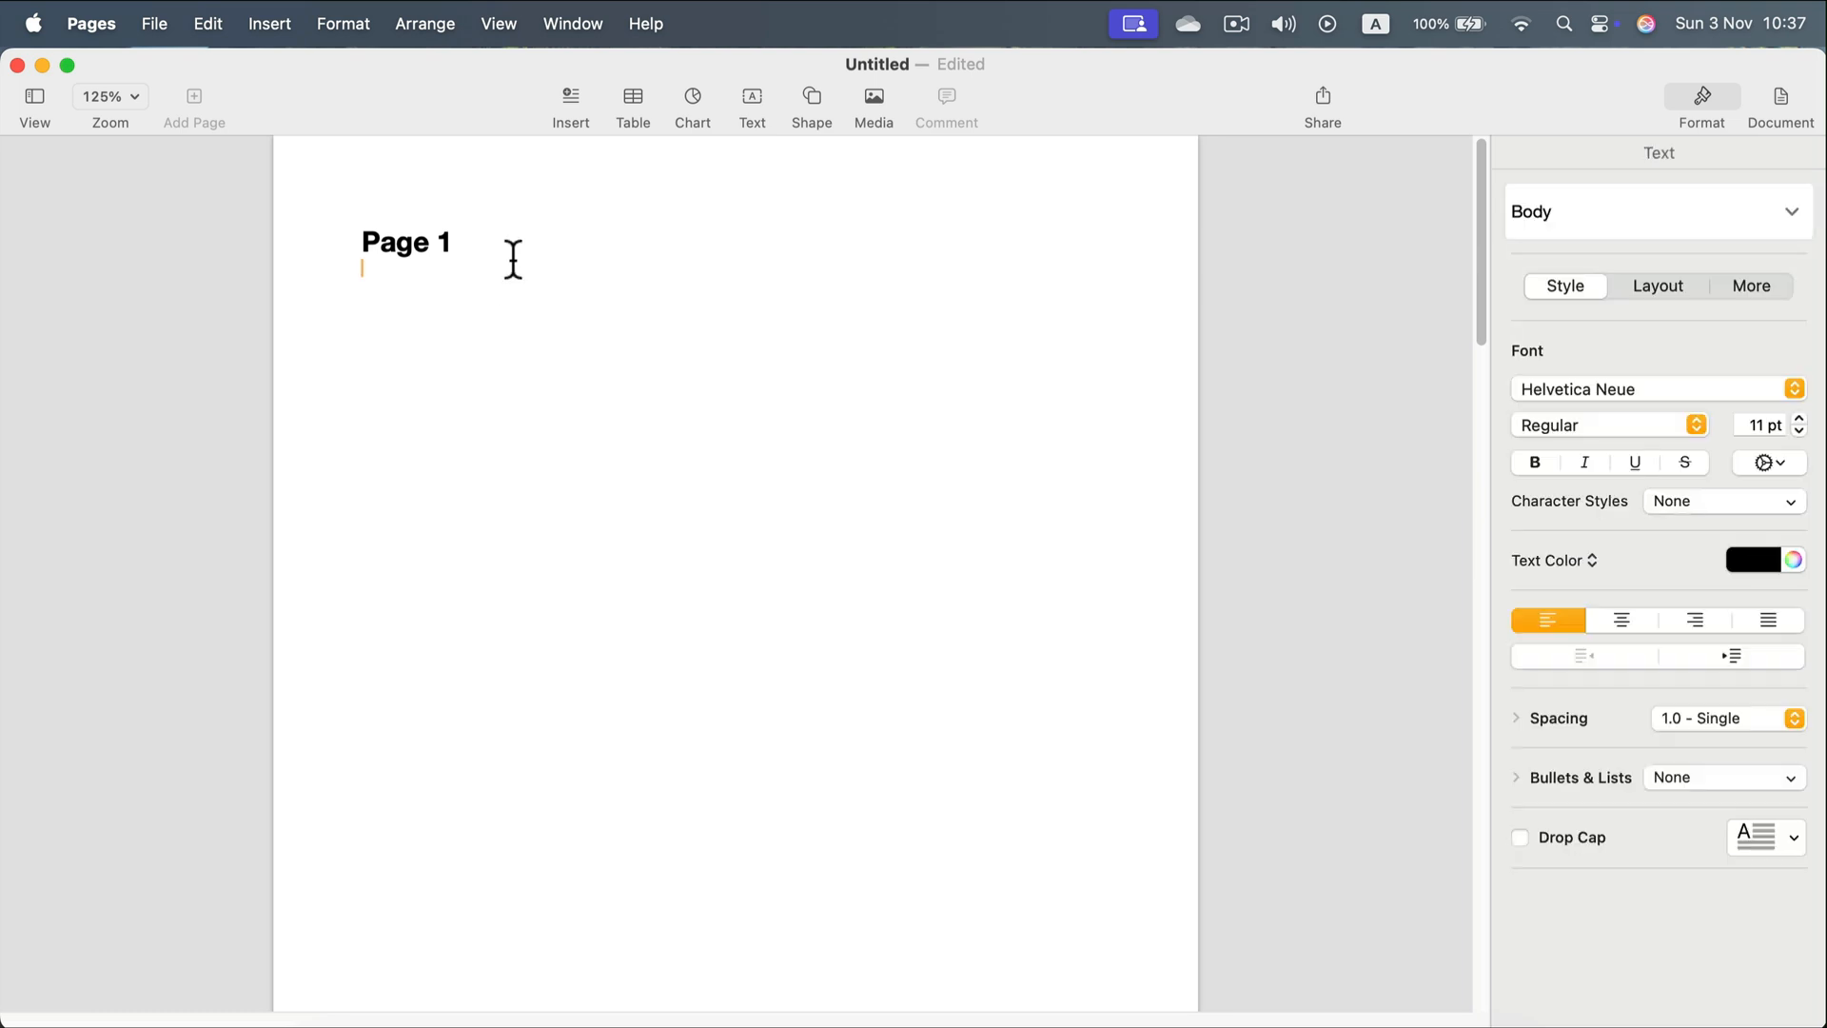
mouse_move(453, 242)
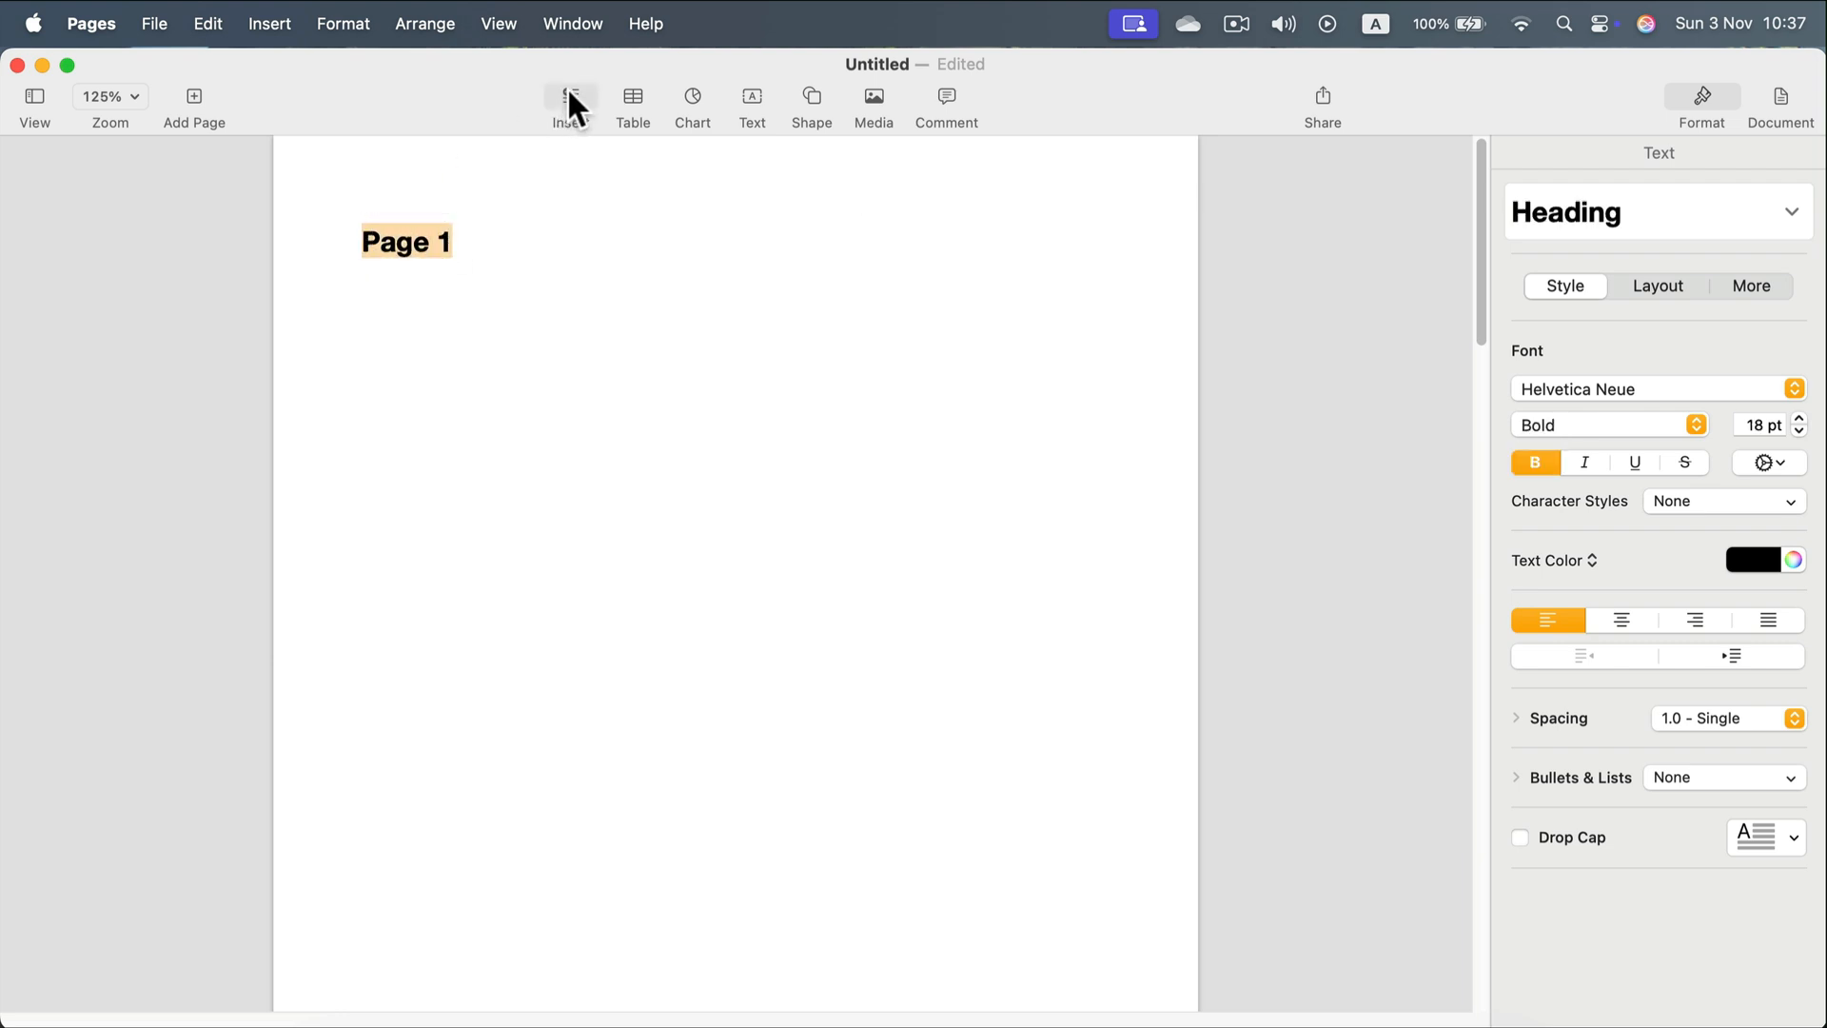
left_click(569, 95)
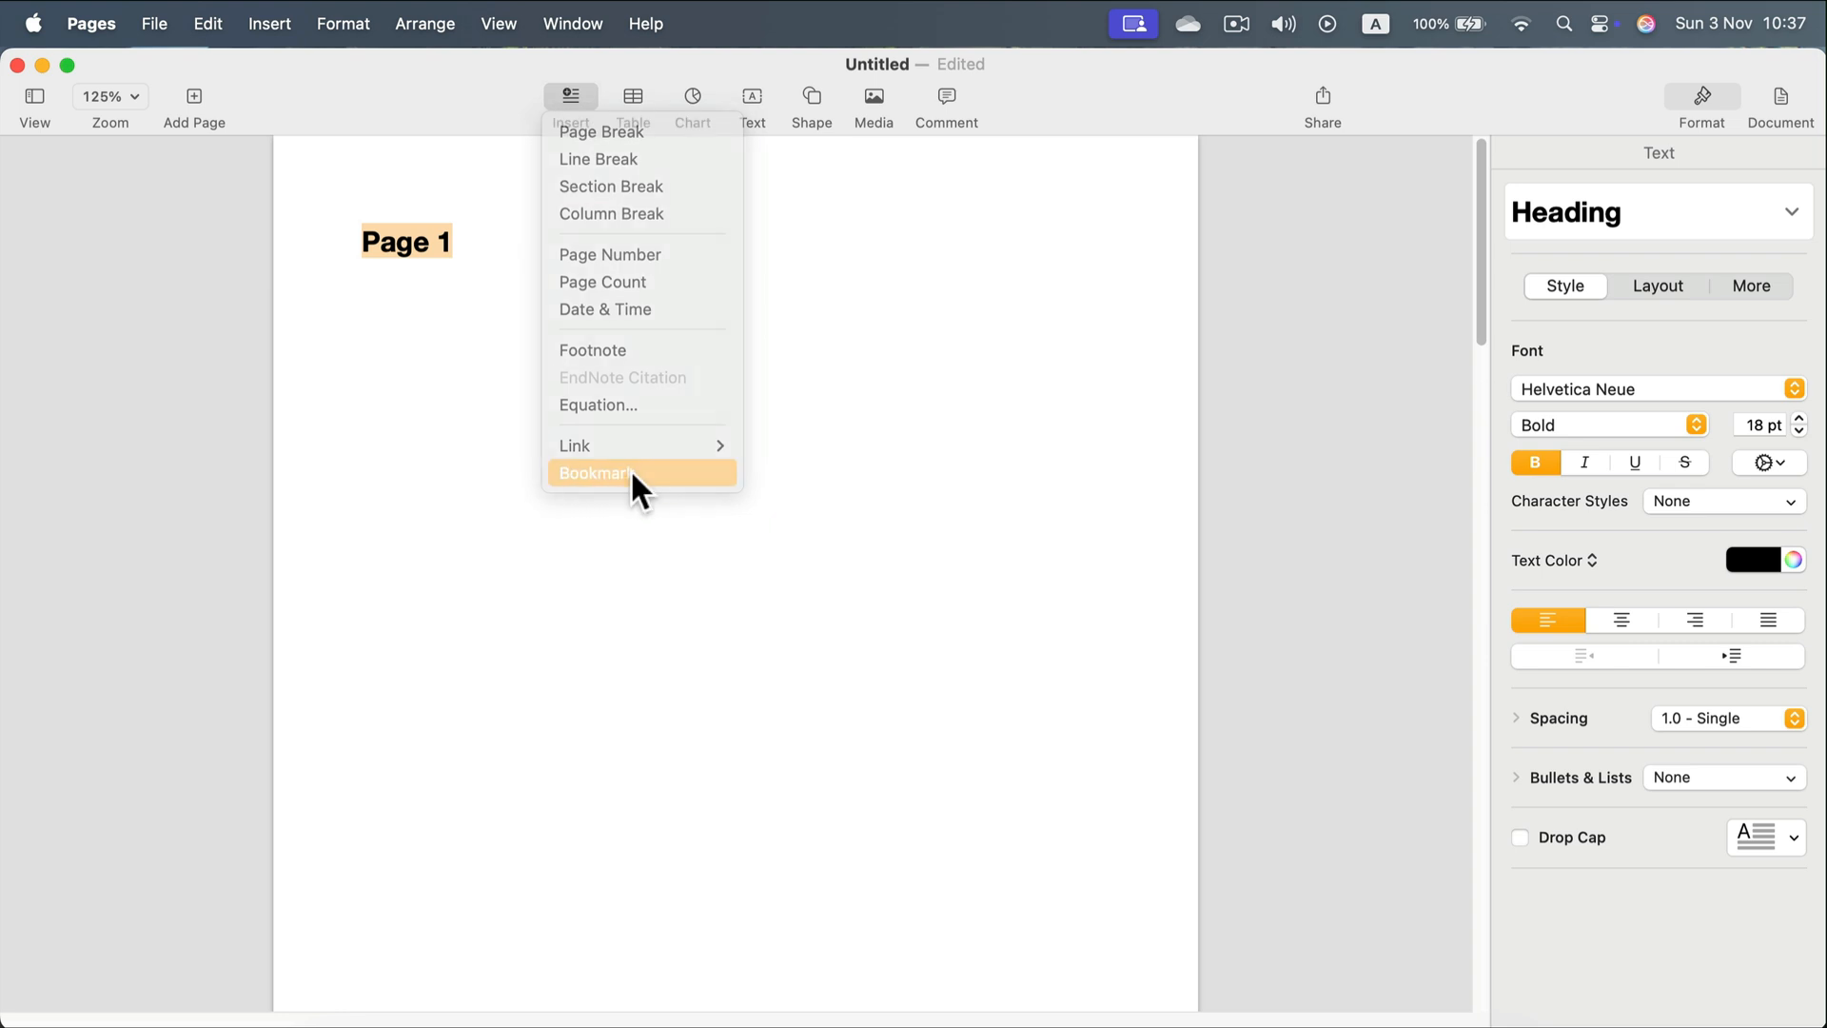
left_click(597, 474)
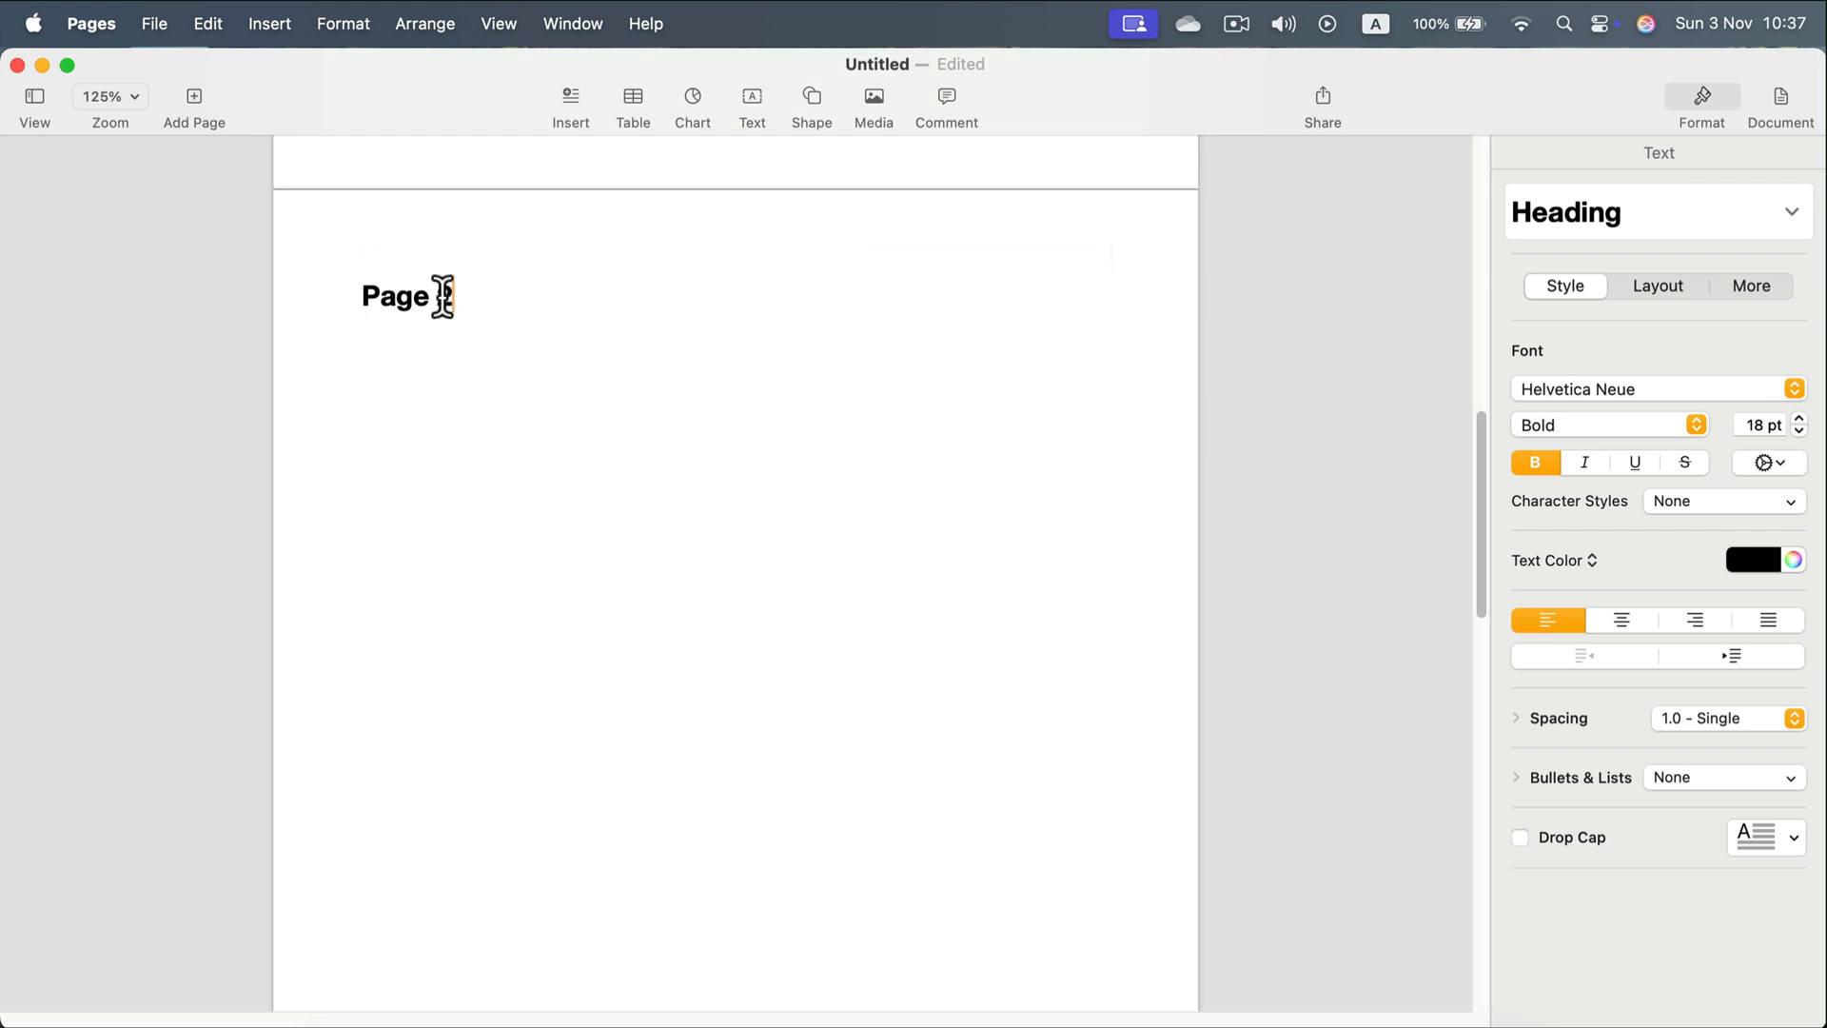
Bookmark the Page 2 and Page 3 titles and return to page 1
left_click(569, 100)
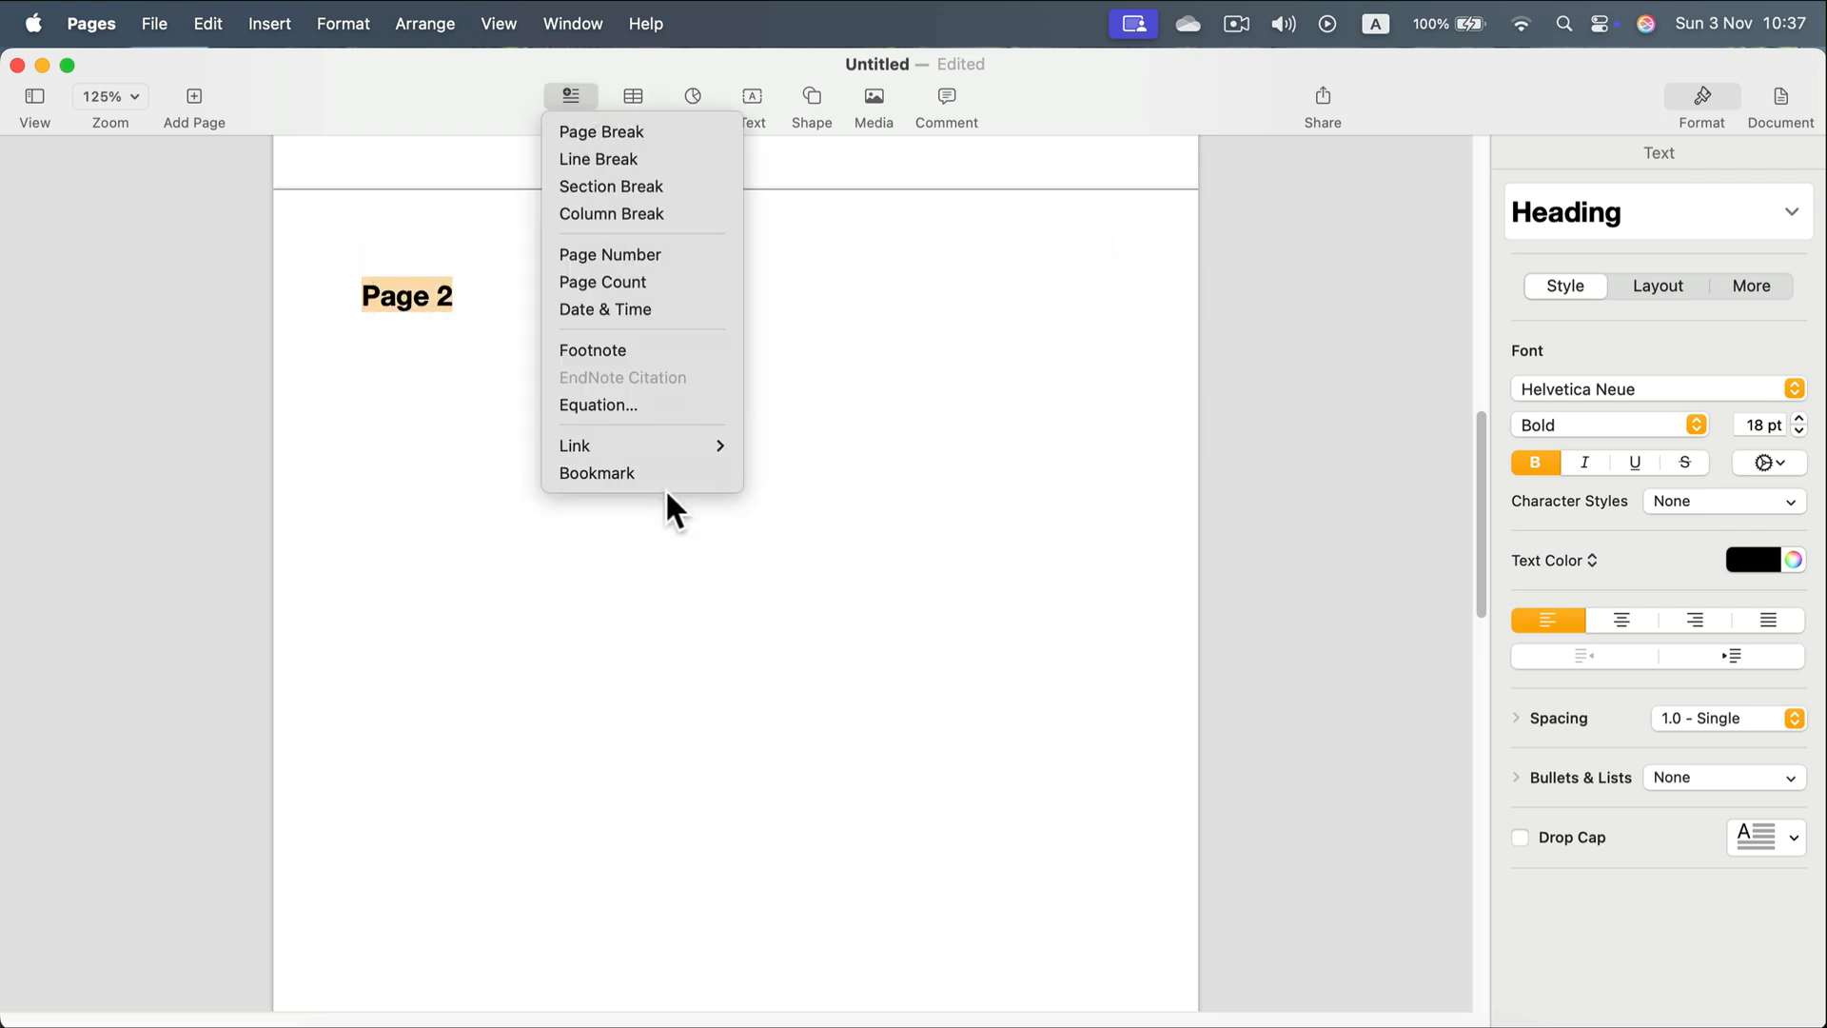
left_click(602, 131)
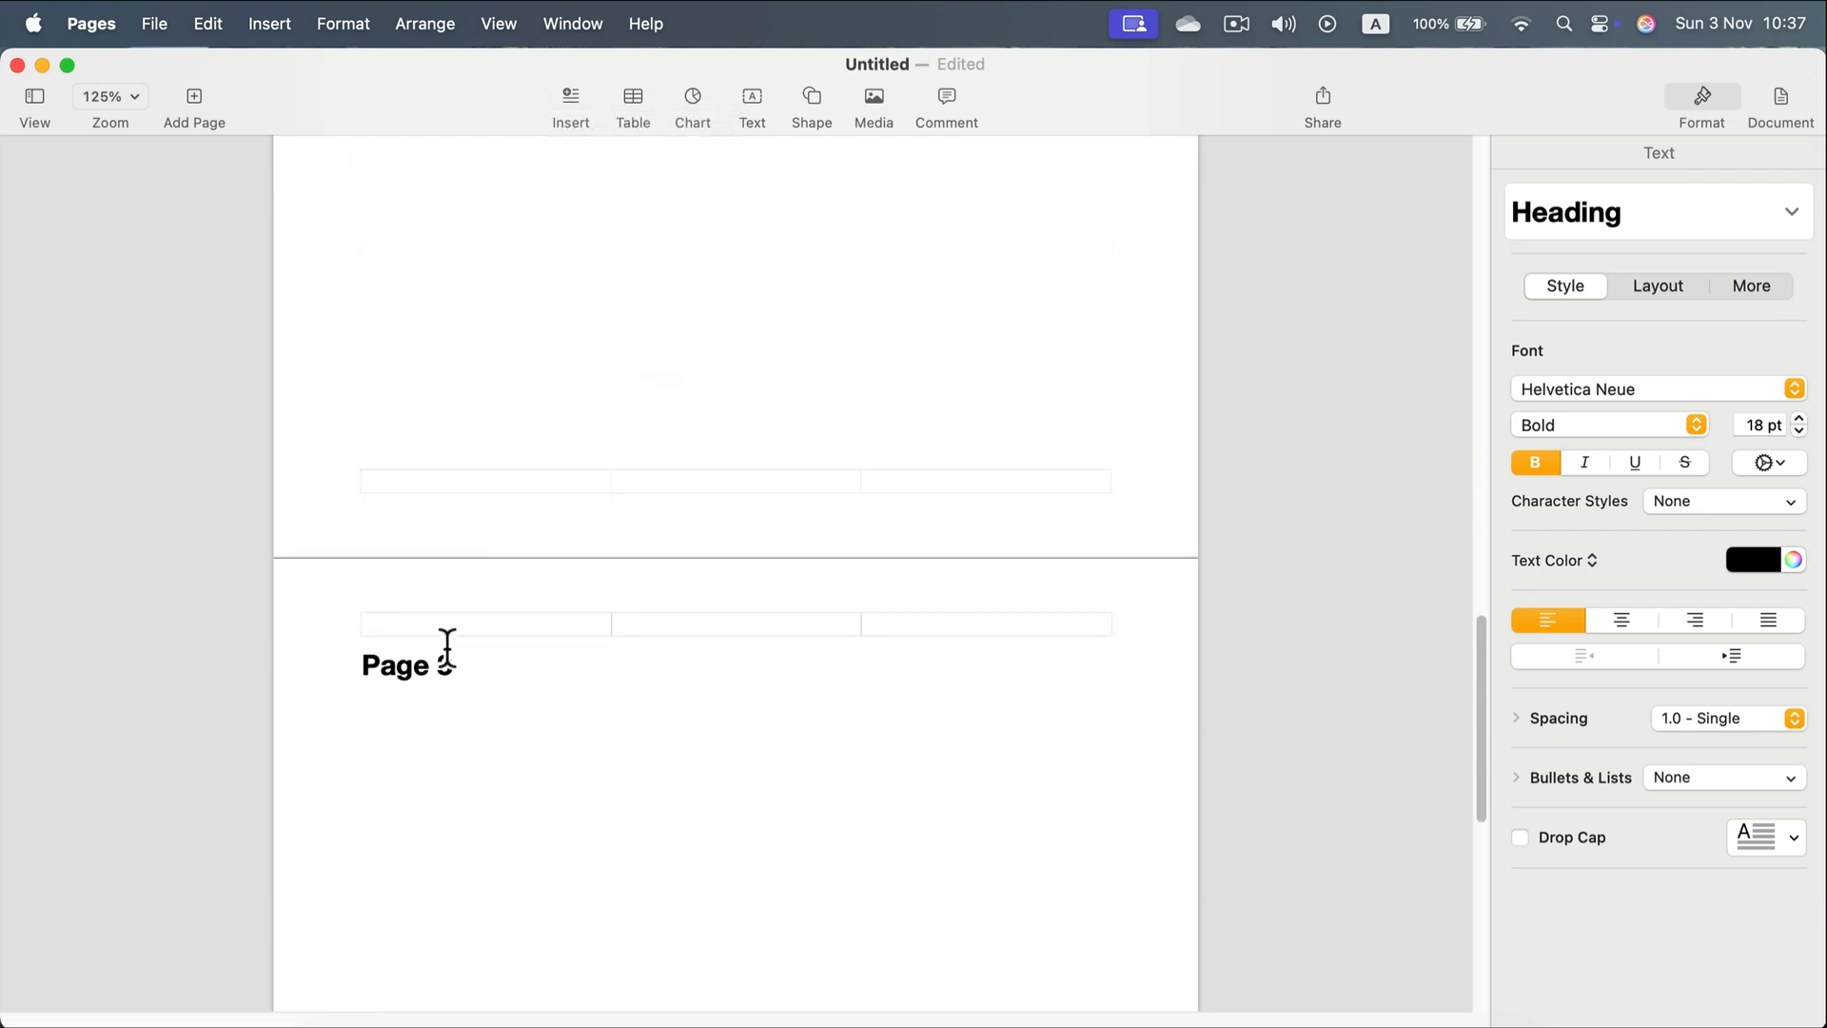
double_click(398, 664)
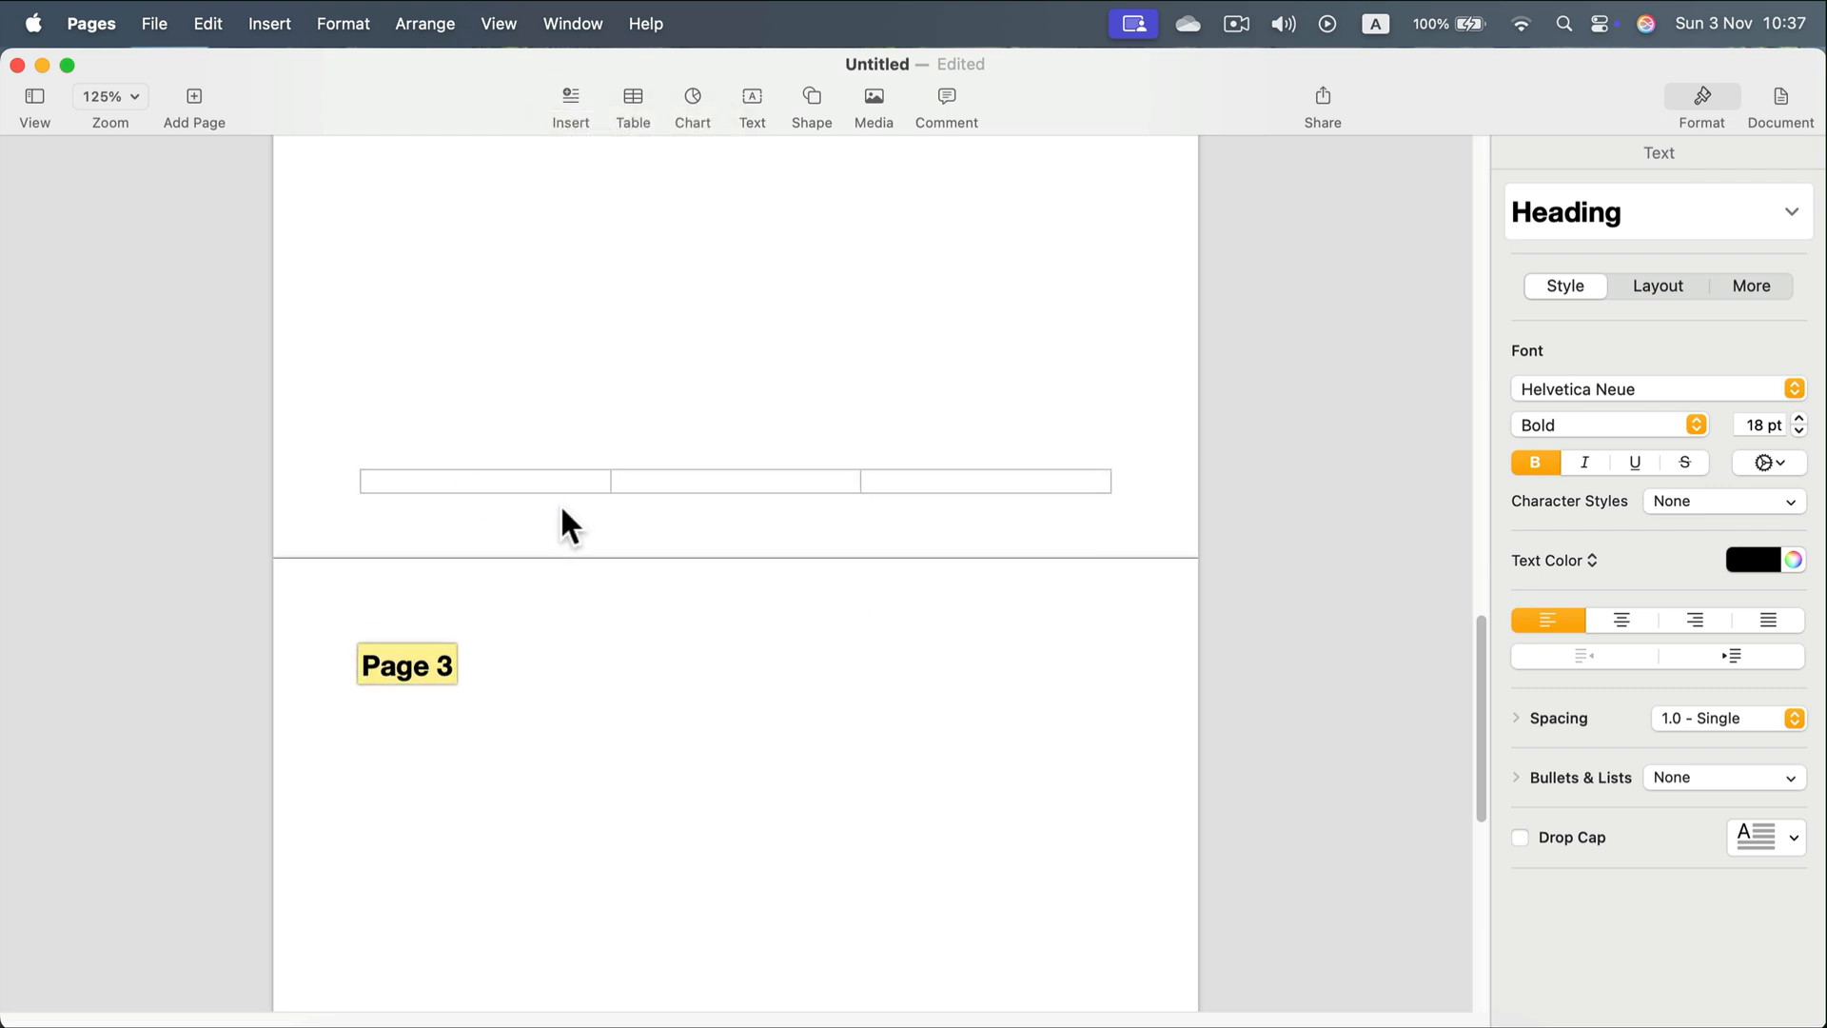
scroll("up", 3)
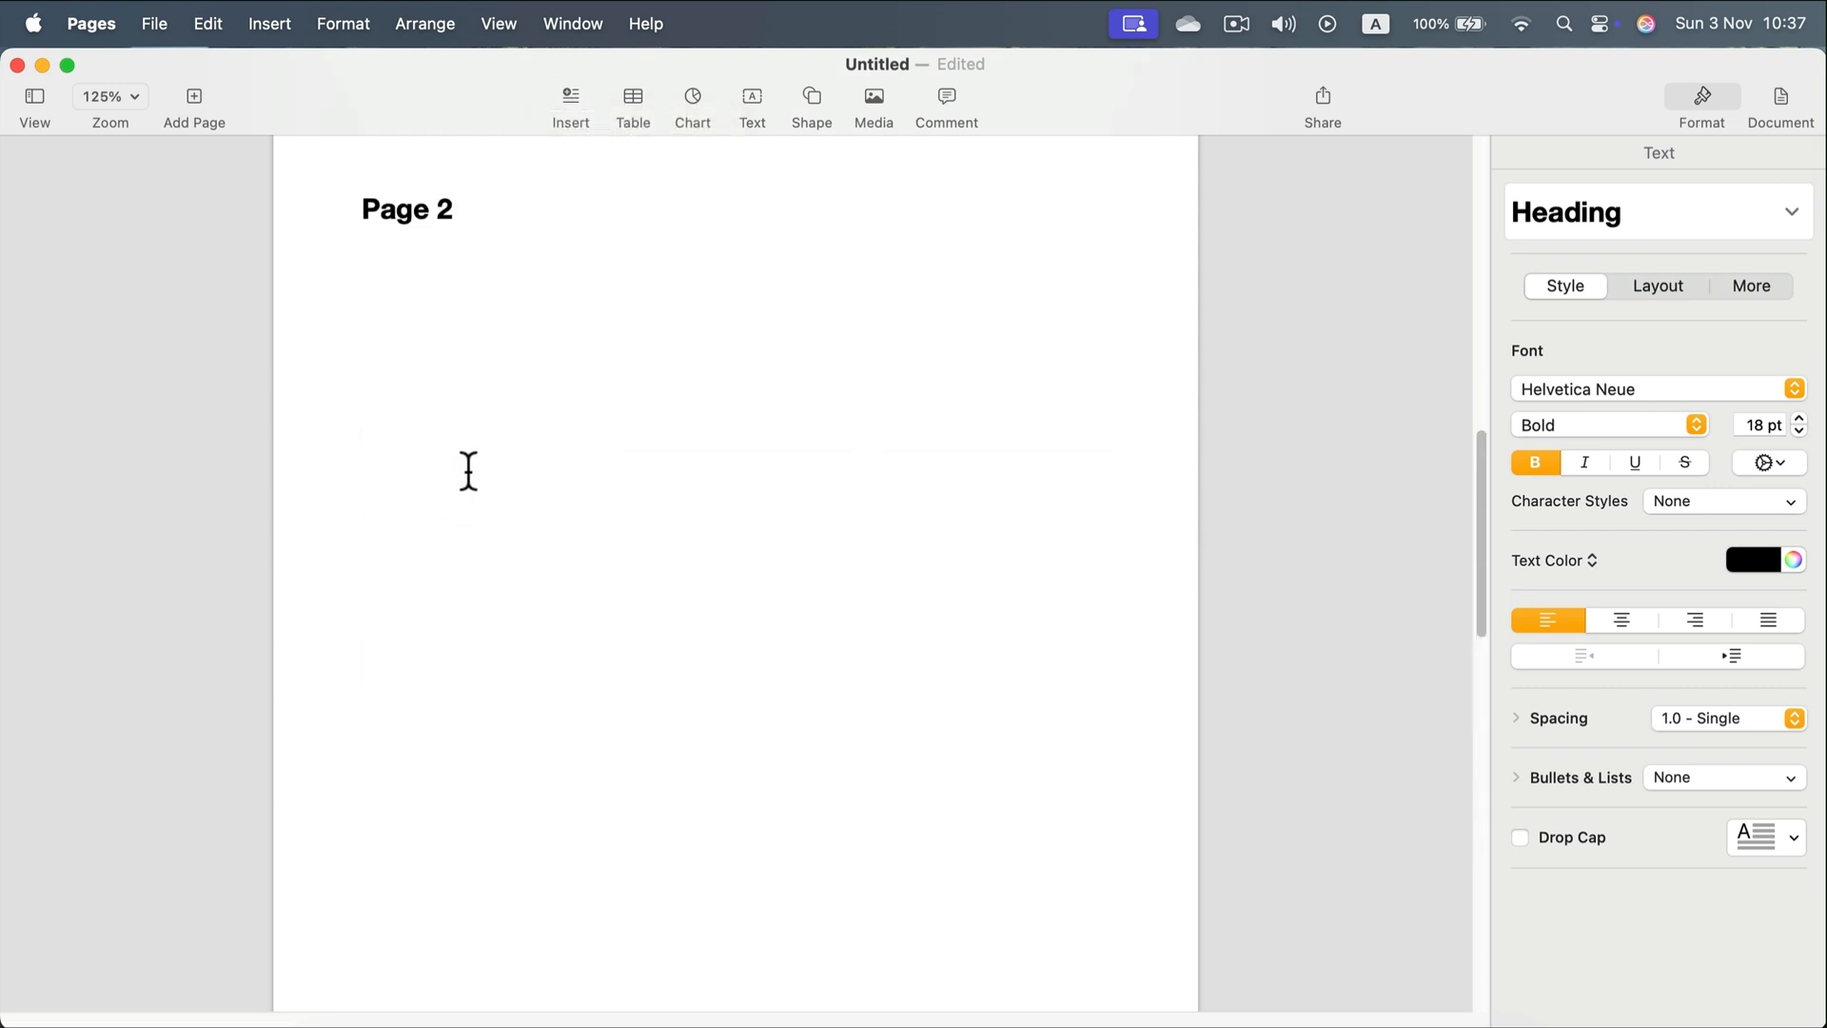
scroll("up", 3)
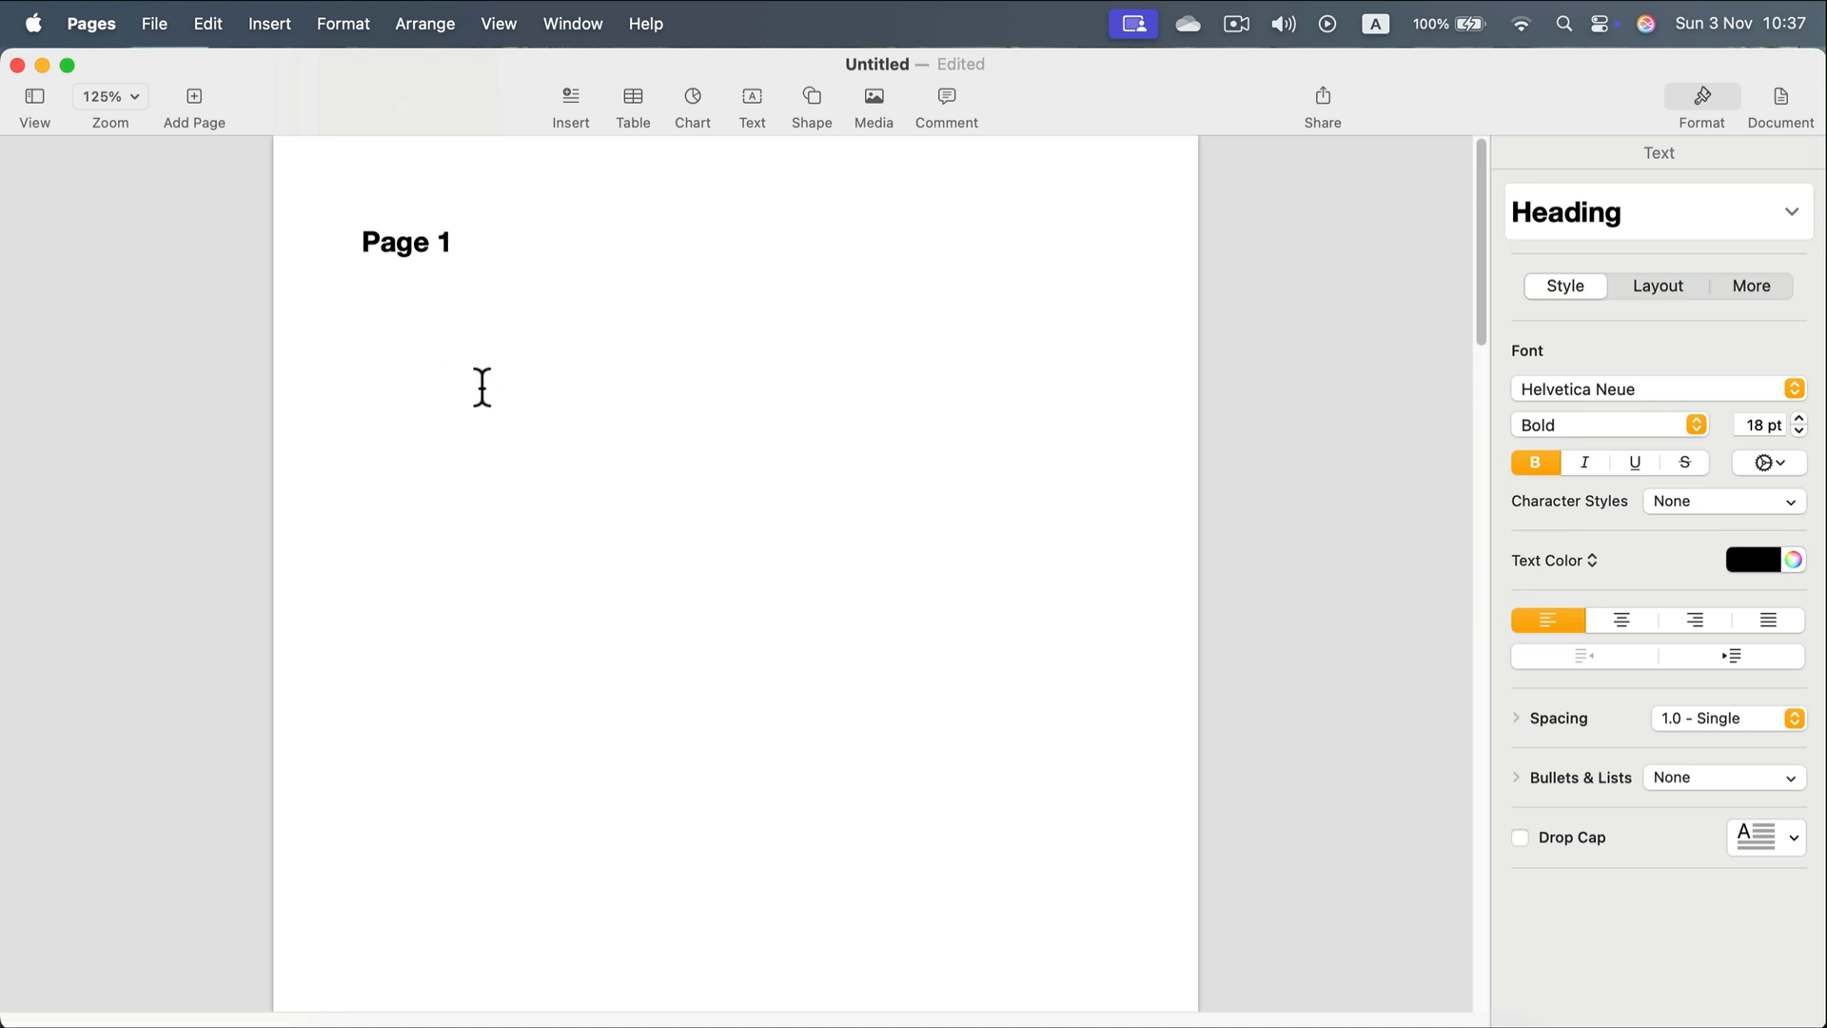
Write 'Go to page 3' on a new line under the Page 1 title and select it
left_click(396, 268)
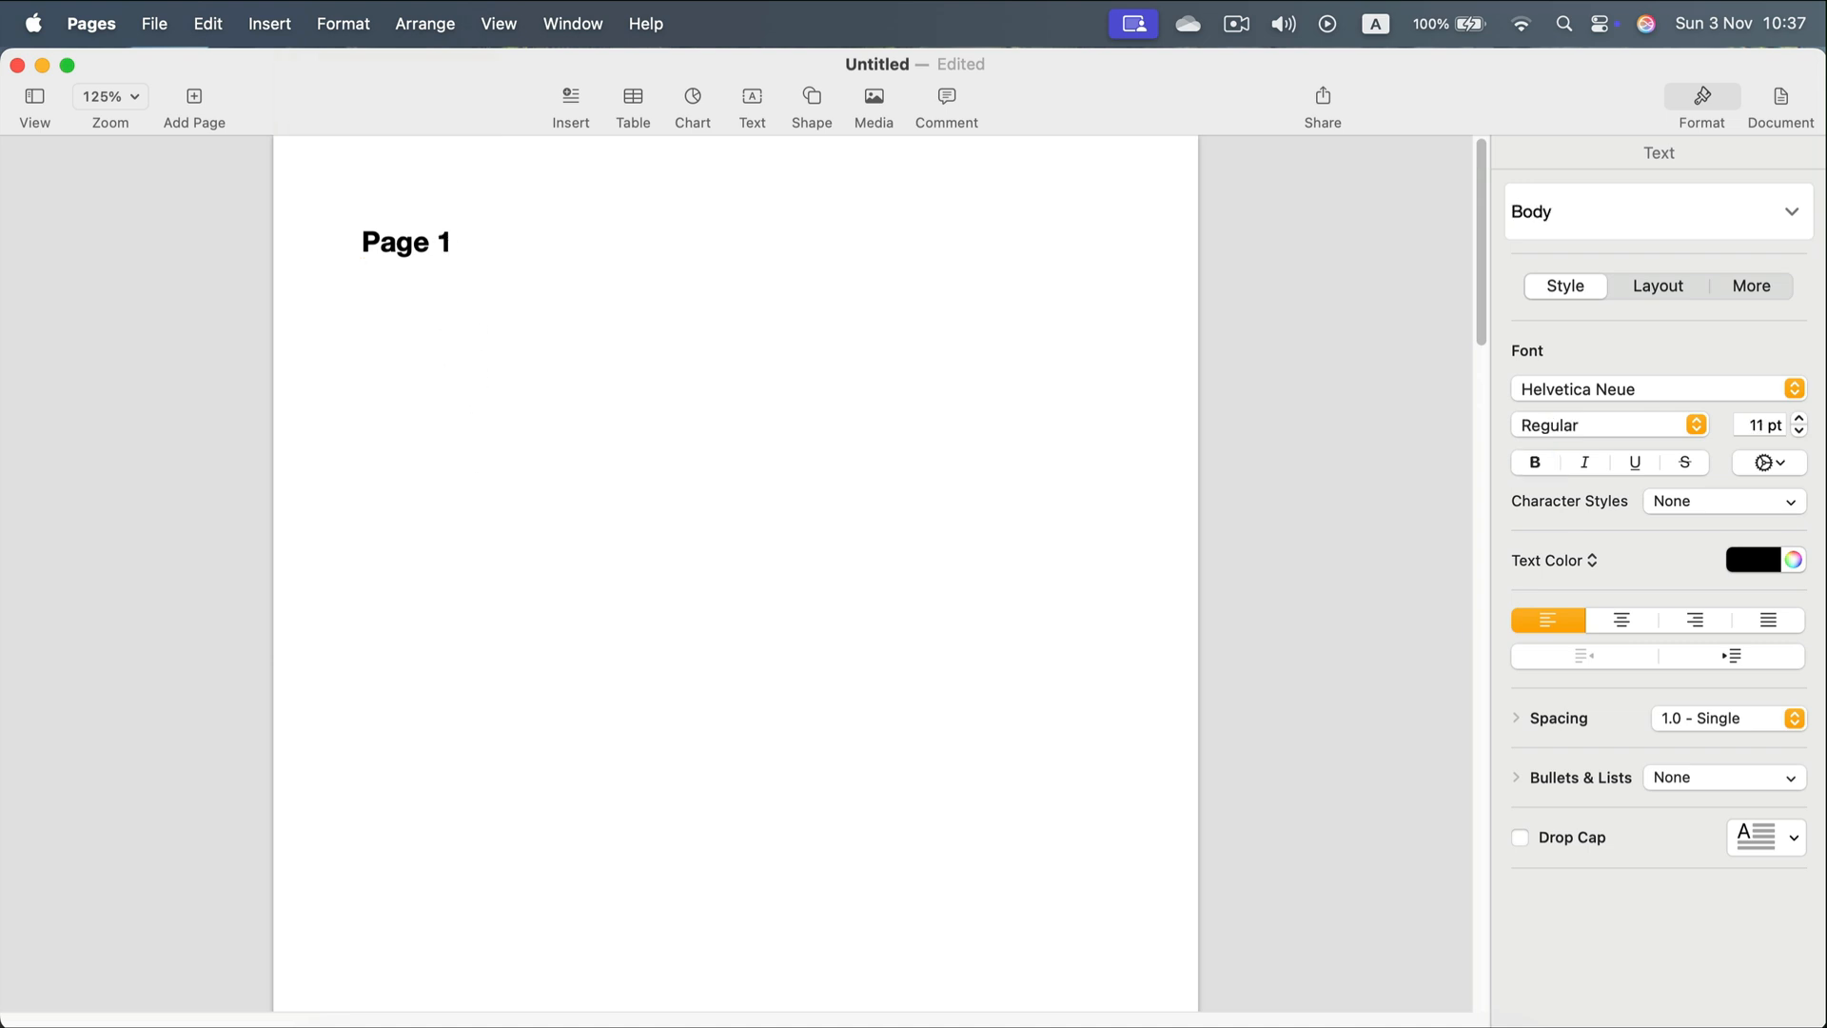
type("Go to")
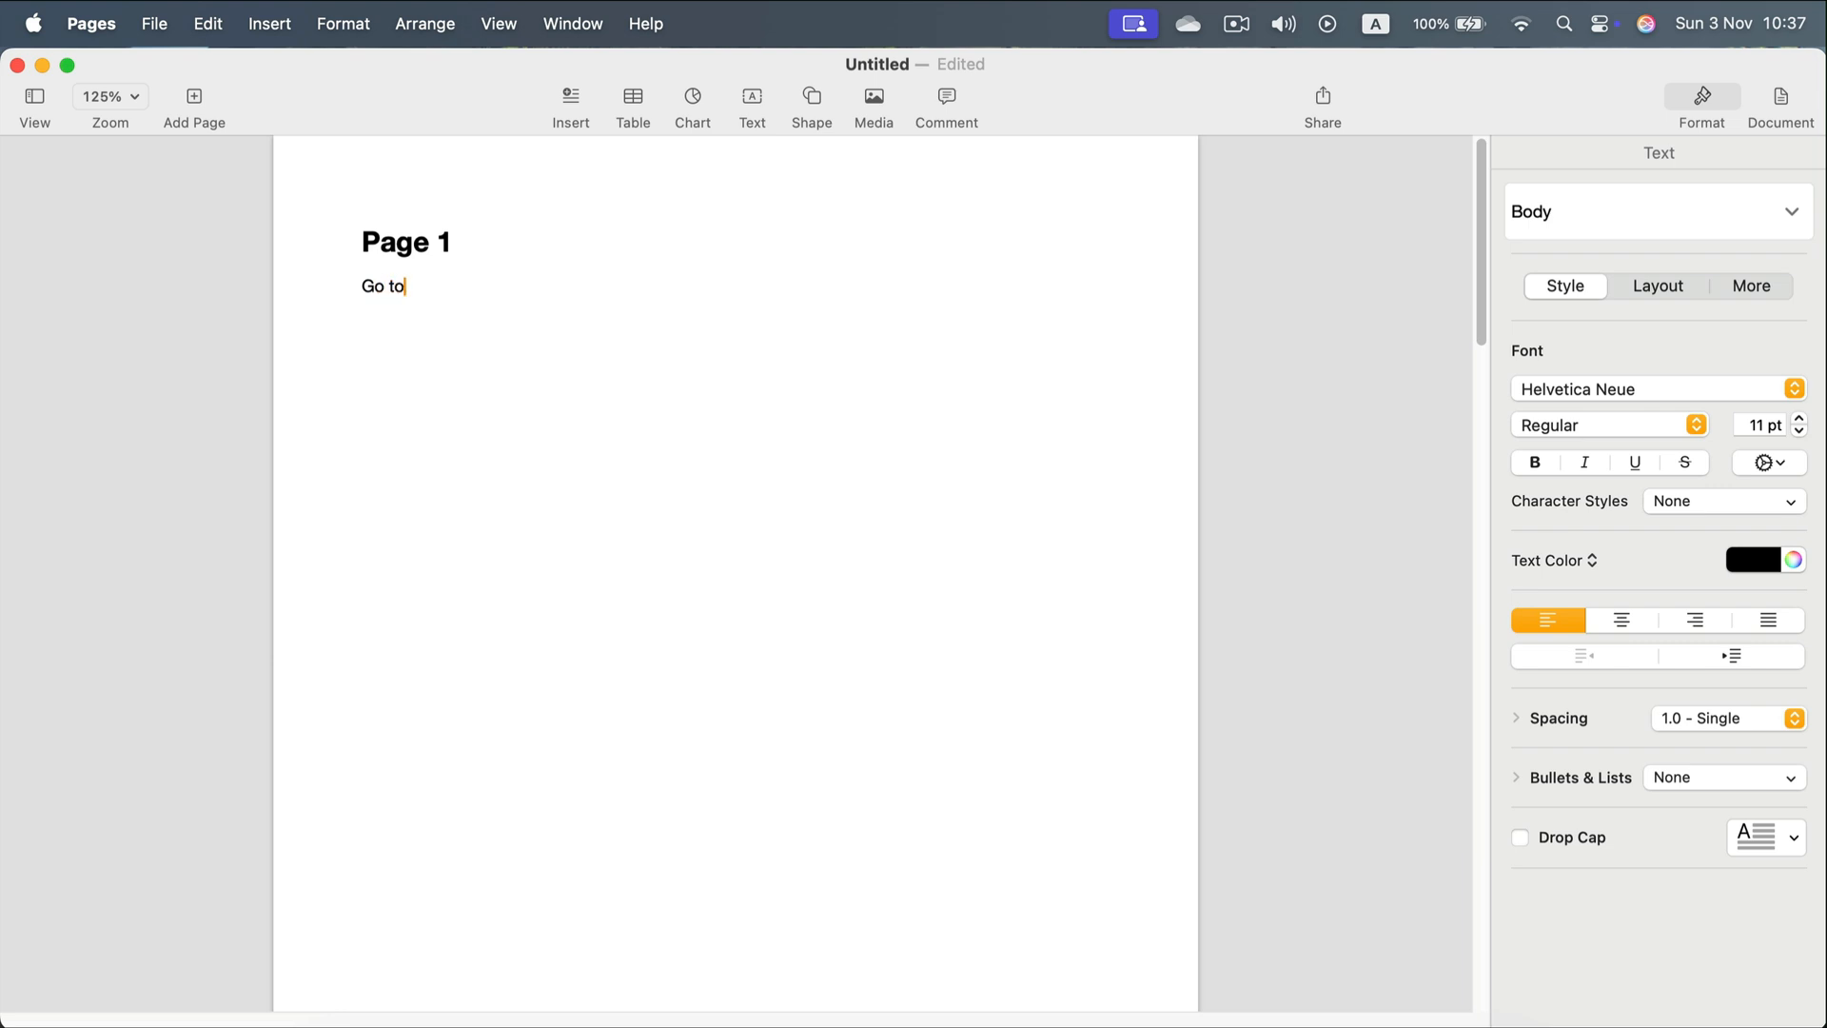
type("page 3")
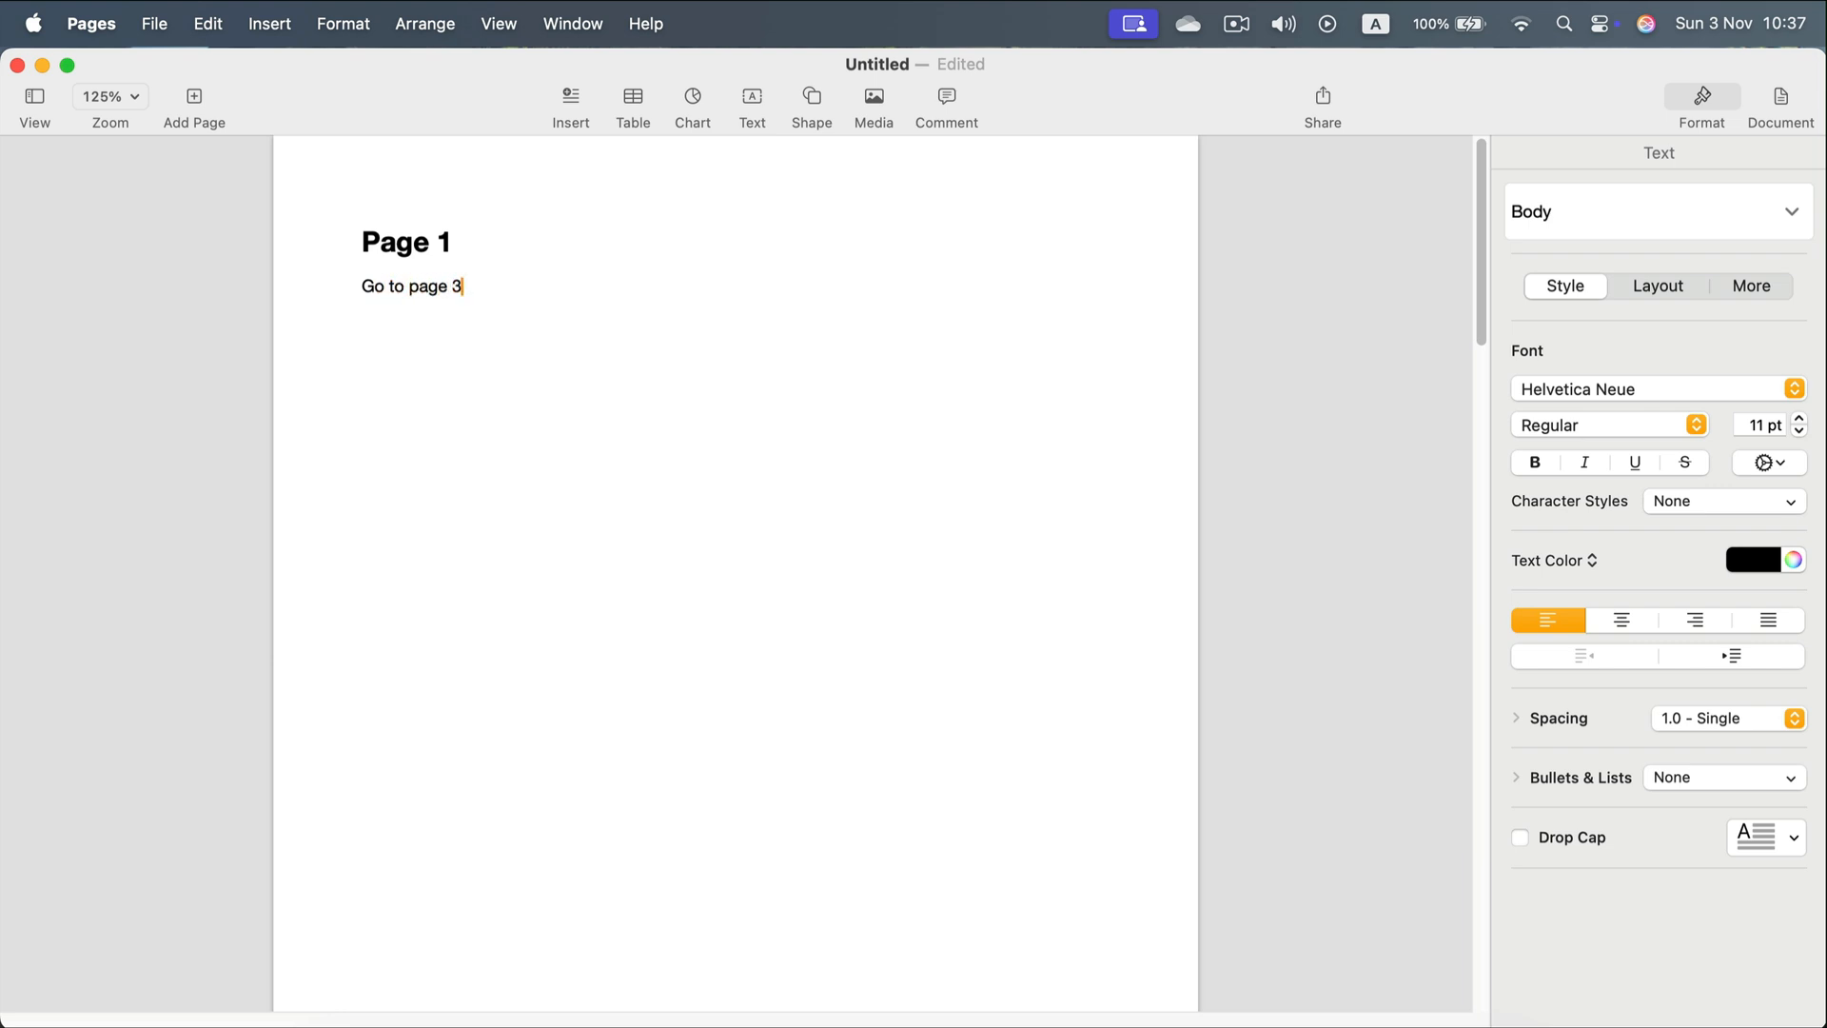
triple_click(411, 285)
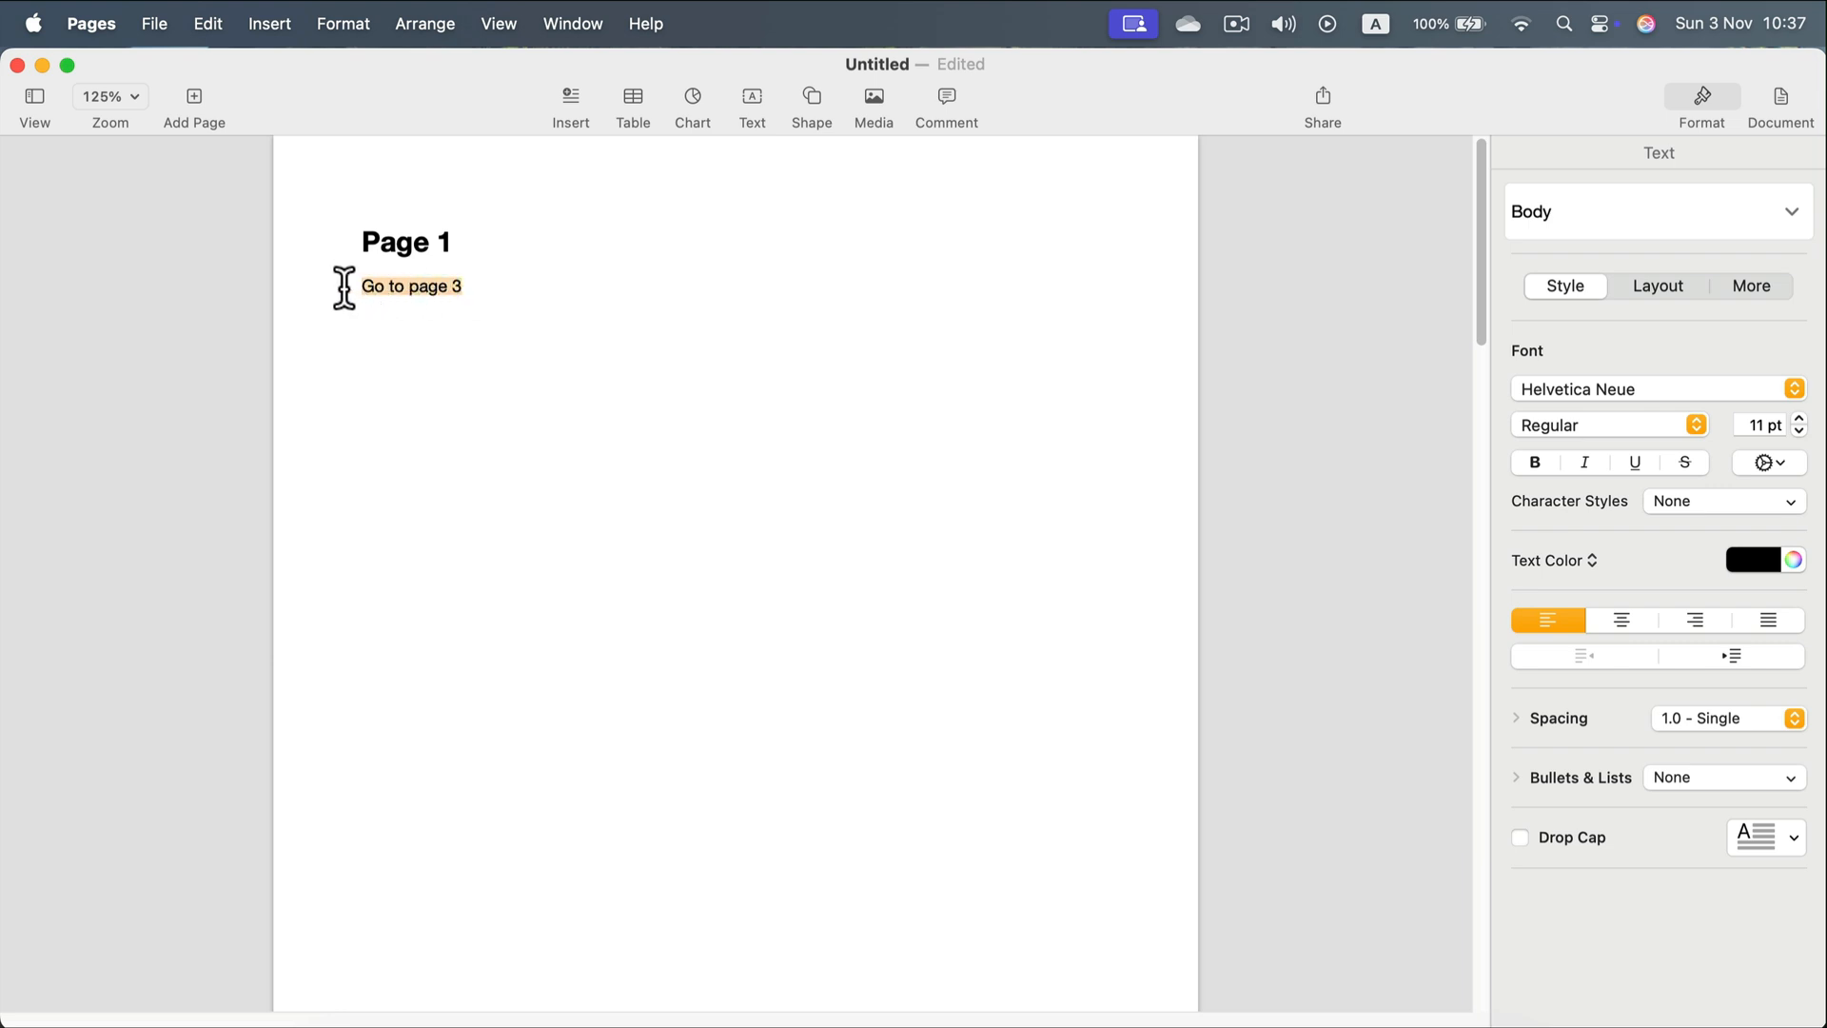
Make the selected line a bookmark link targeting the Page 3 bookmark
left_click(569, 104)
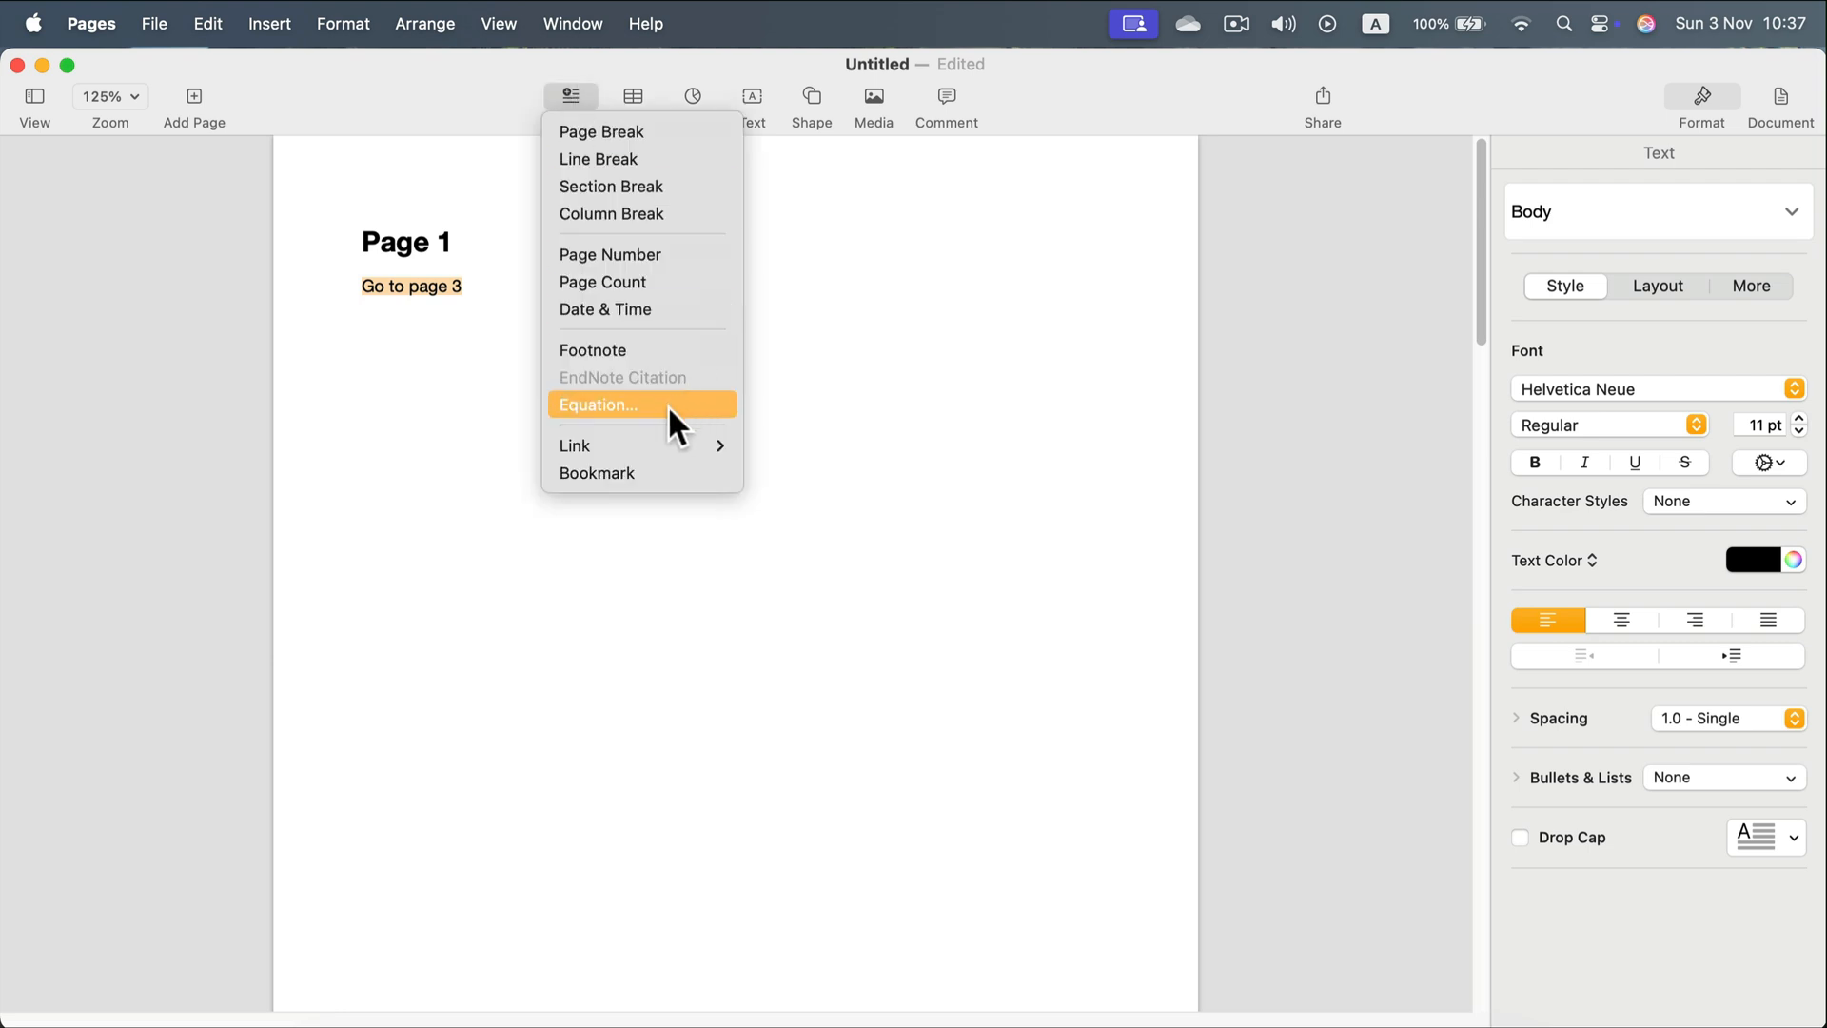
mouse_move(575, 445)
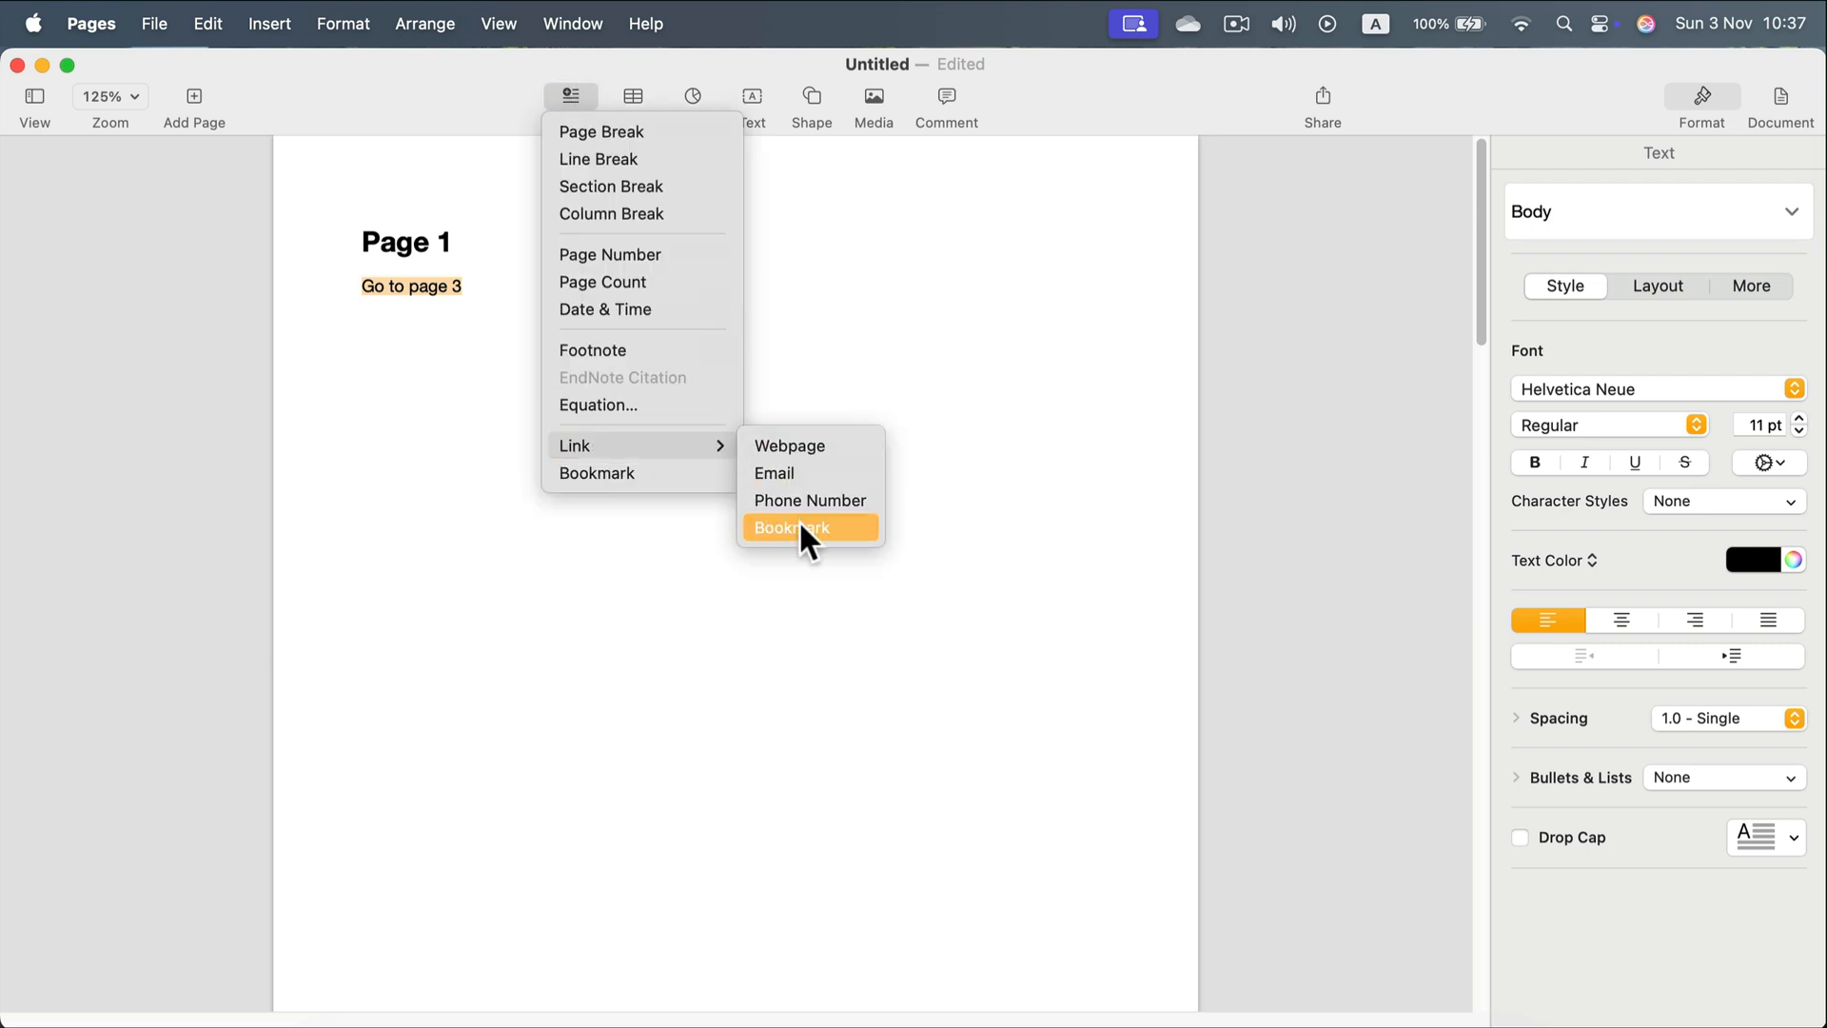
left_click(790, 527)
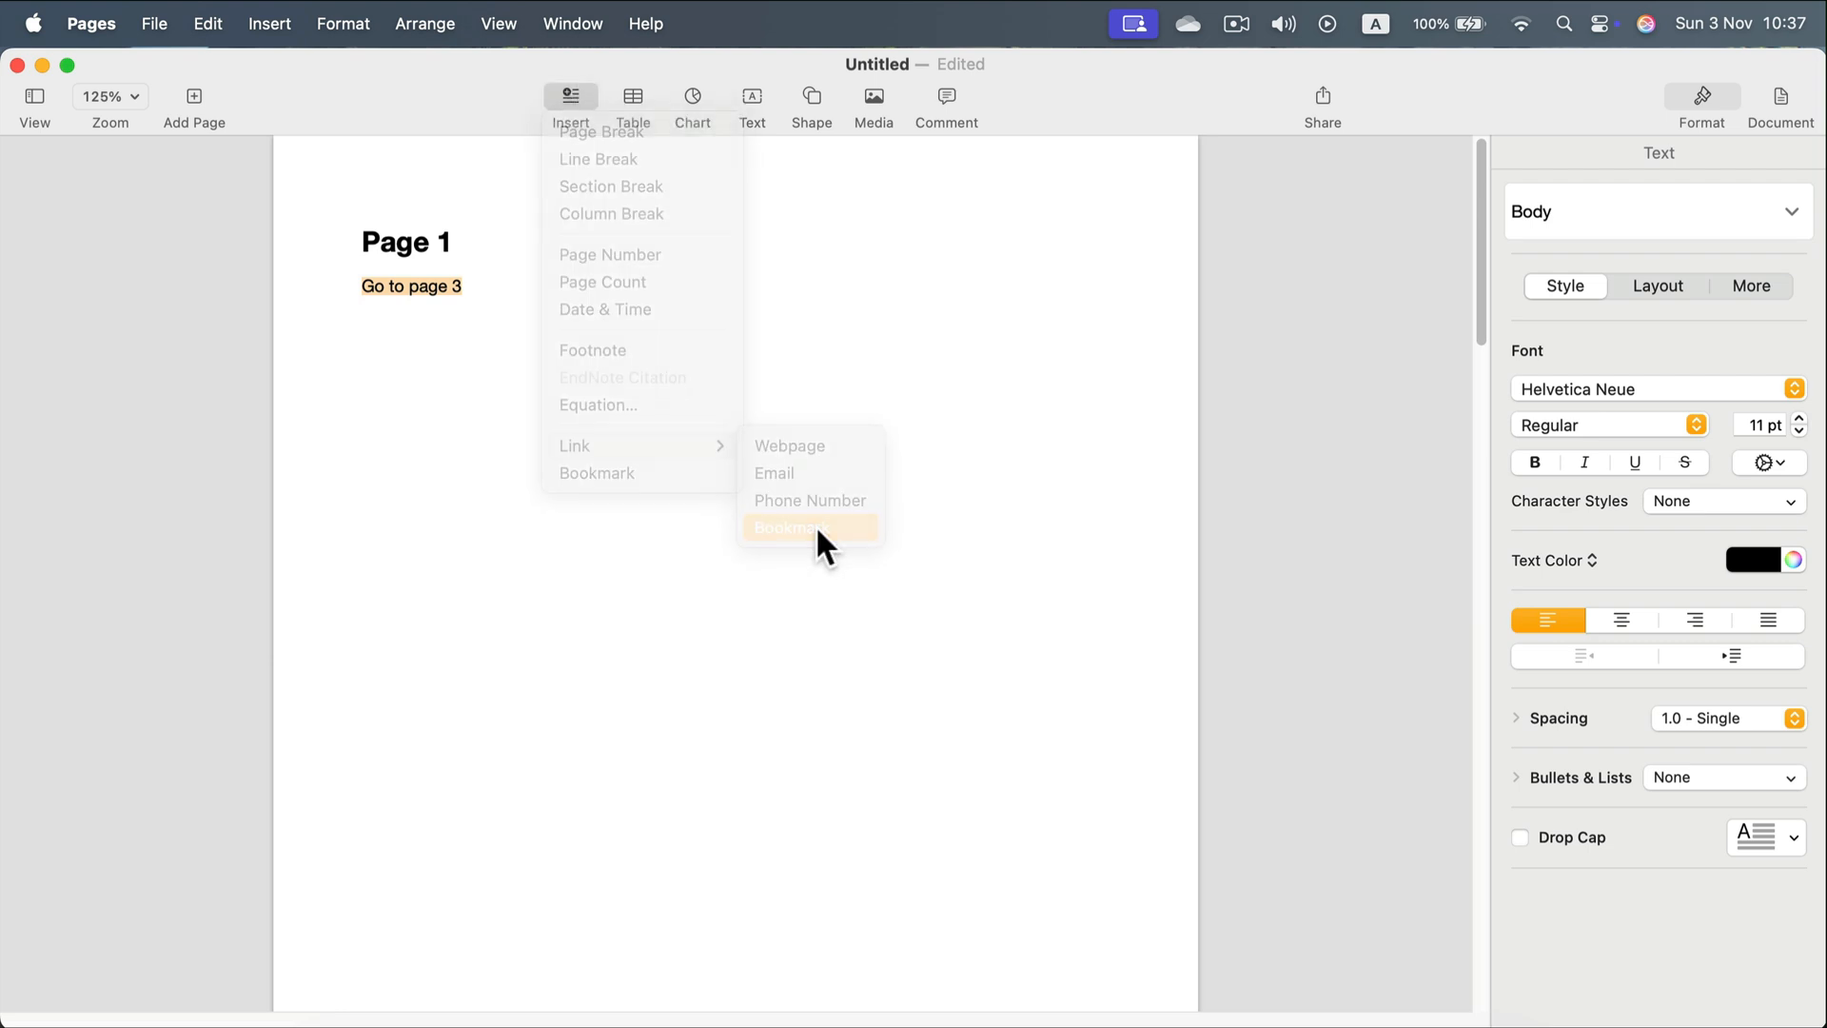
left_click(792, 528)
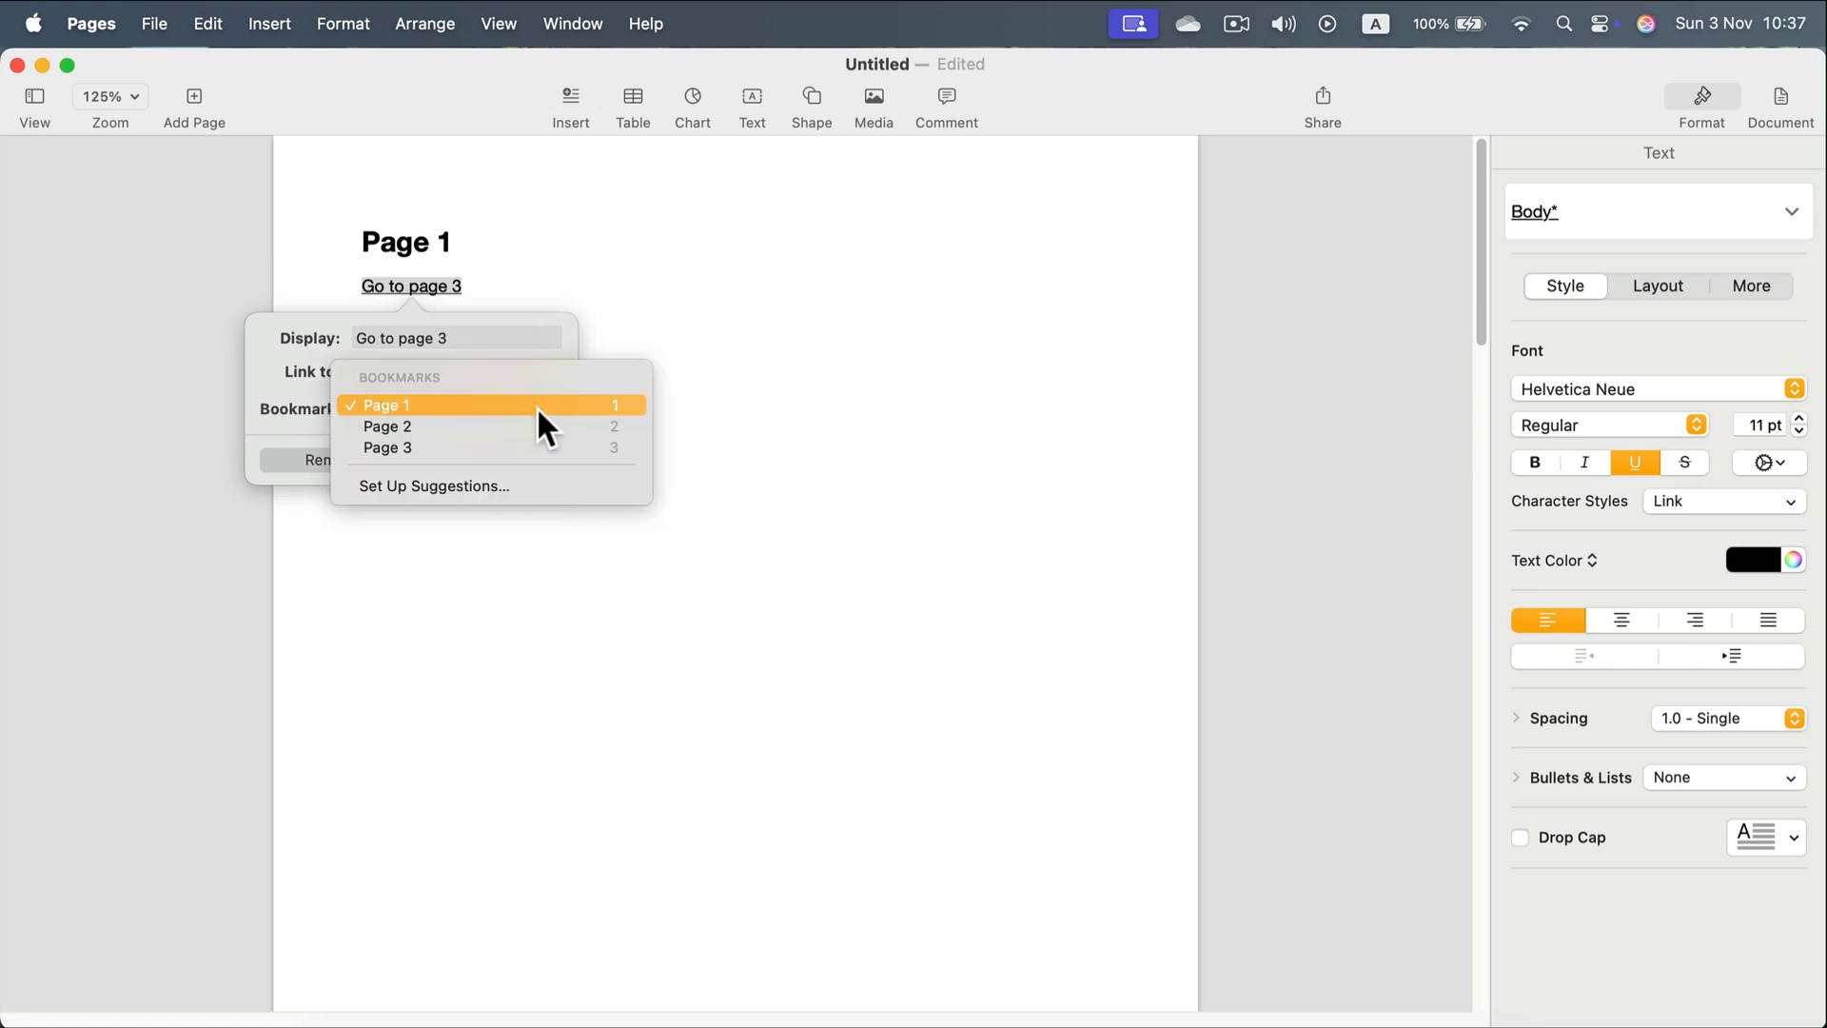
mouse_move(506, 447)
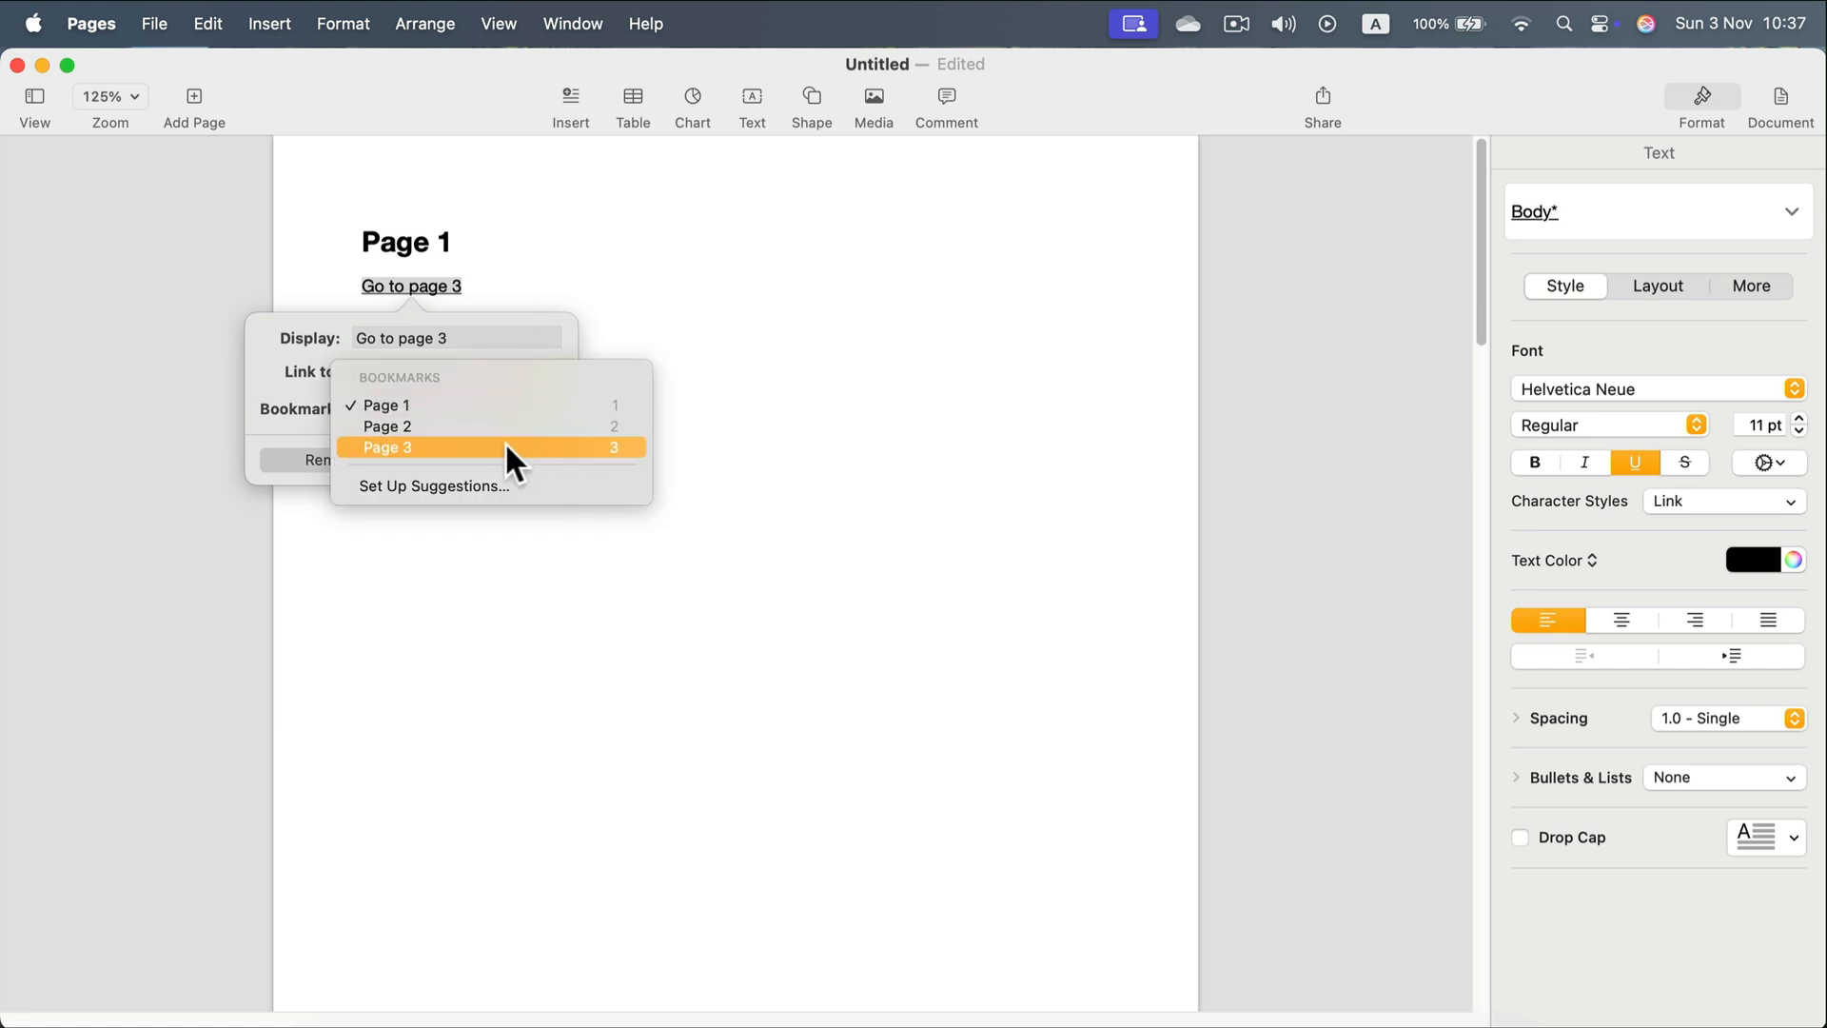
left_click(386, 447)
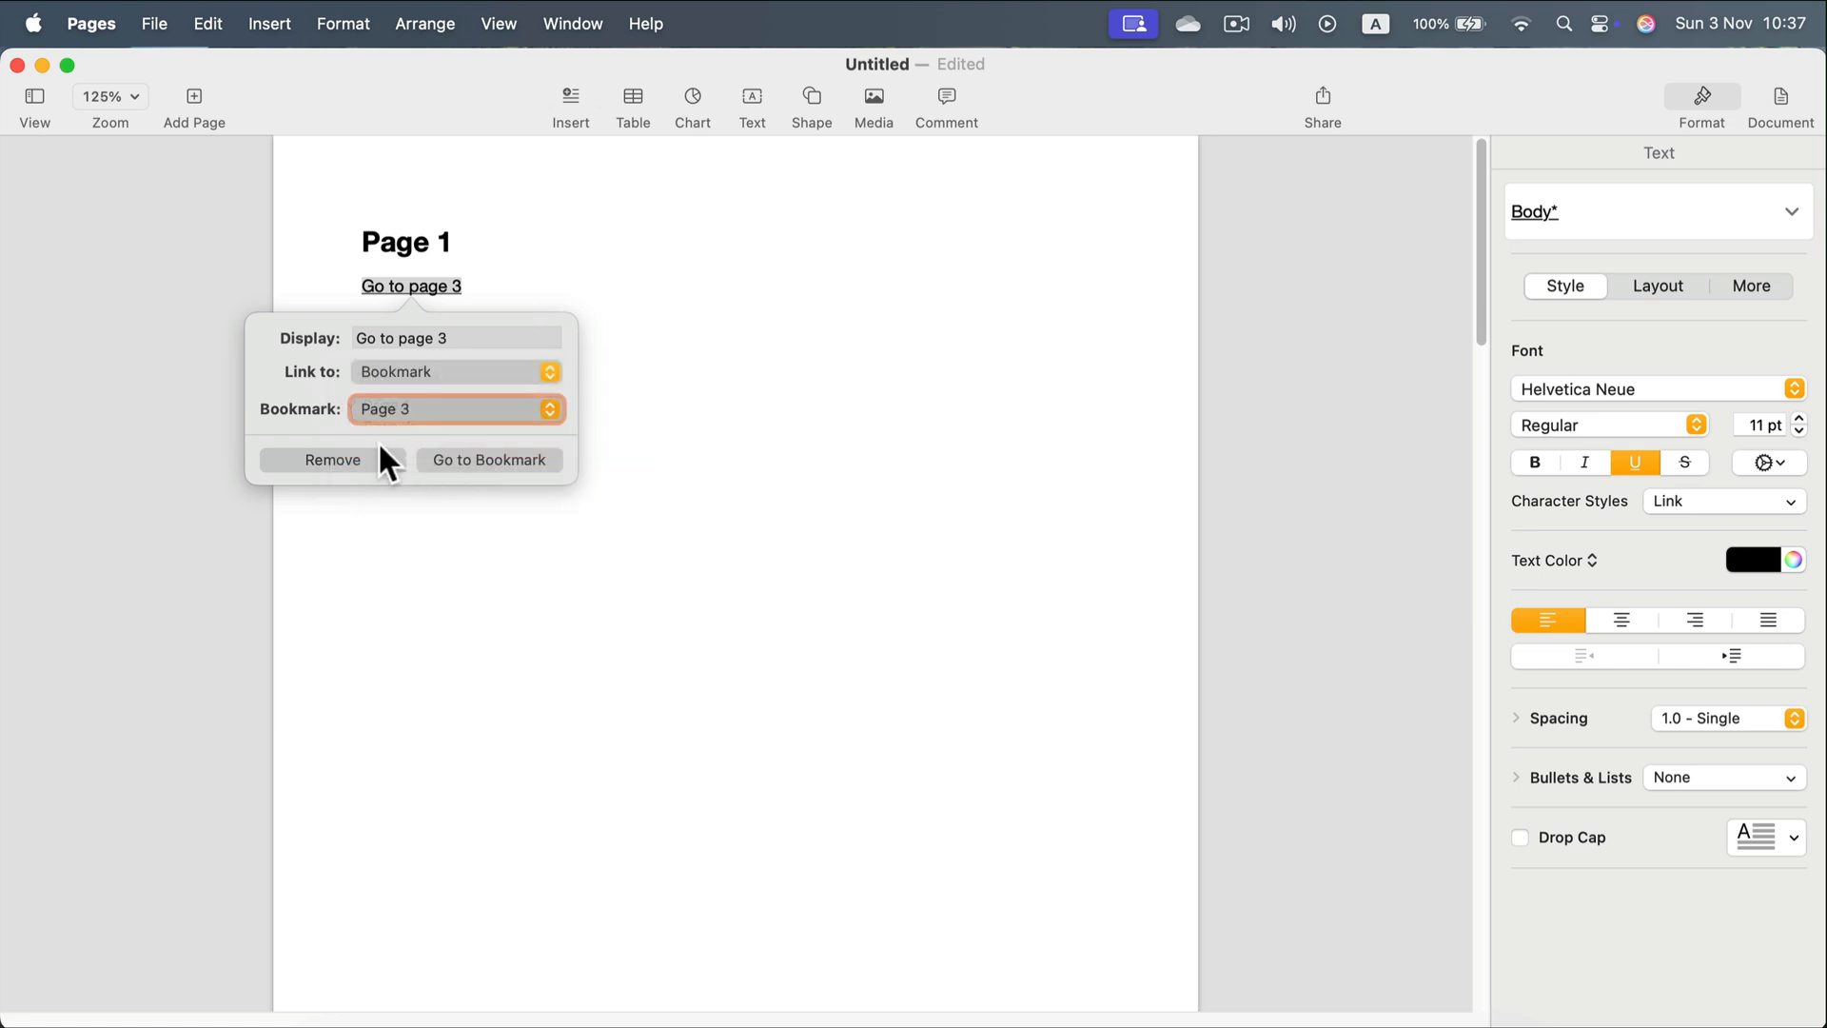
mouse_move(470, 476)
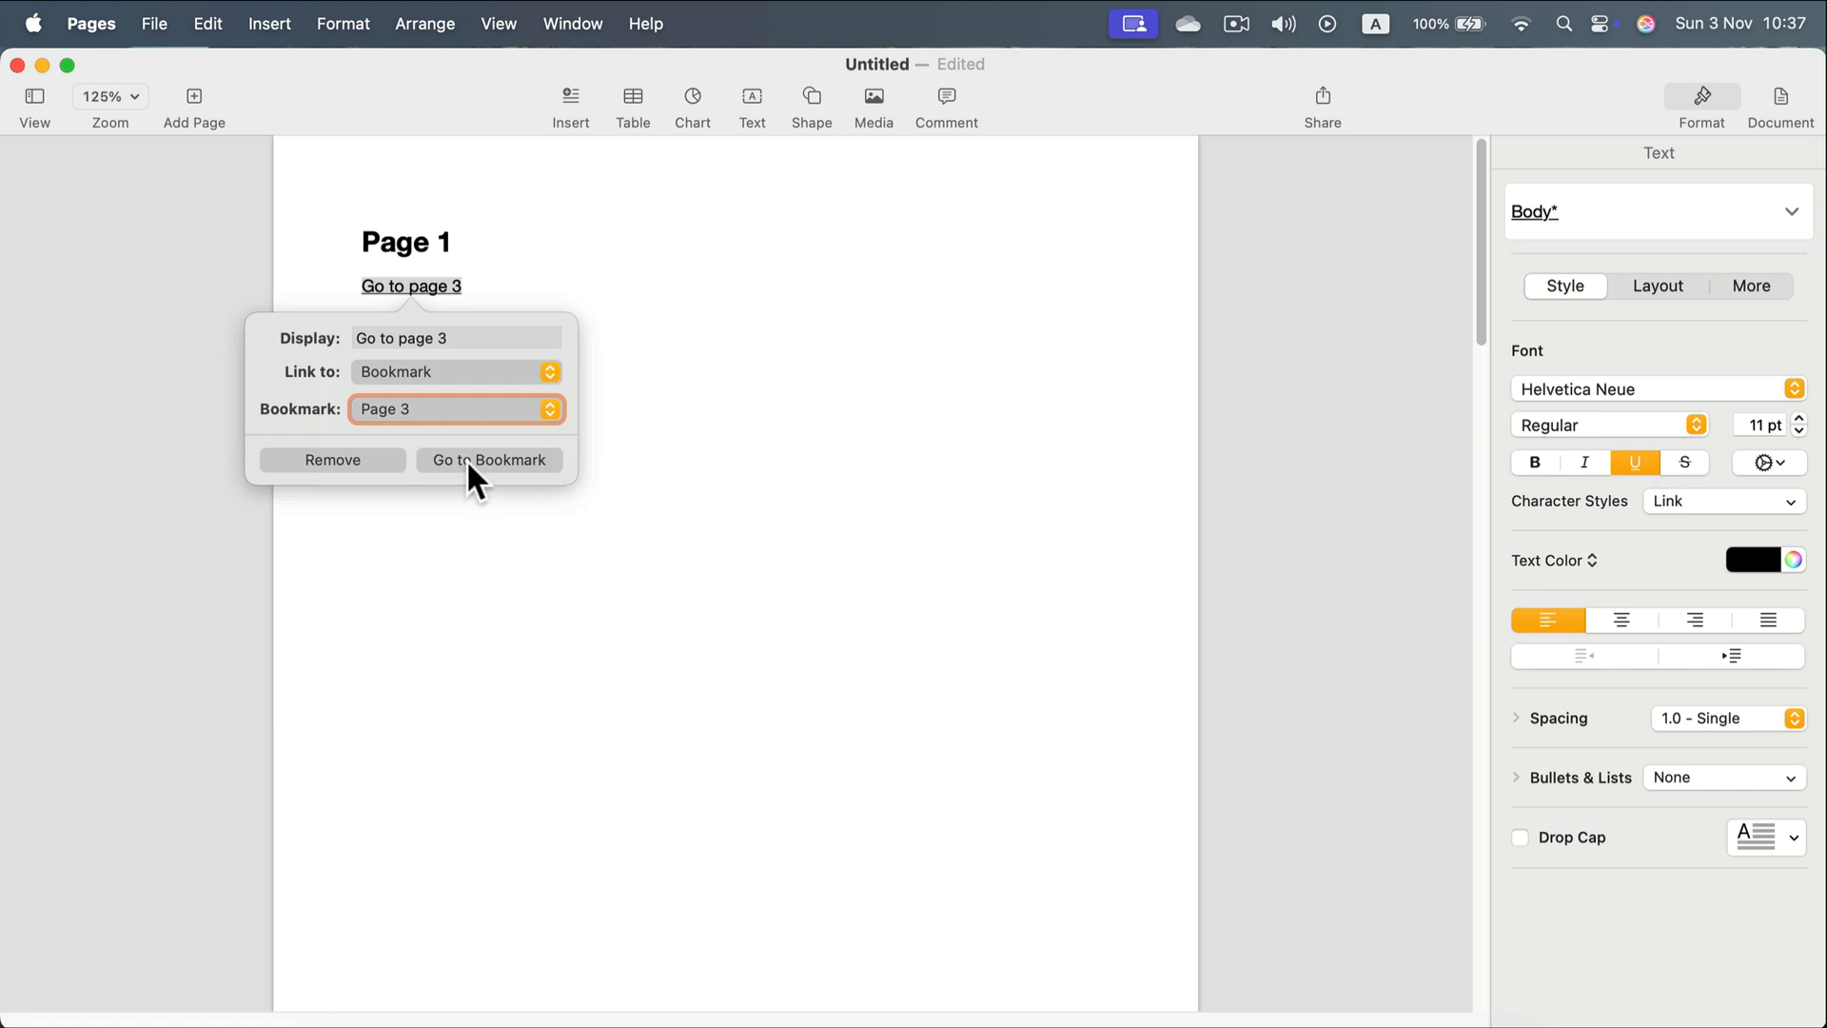
left_click(489, 459)
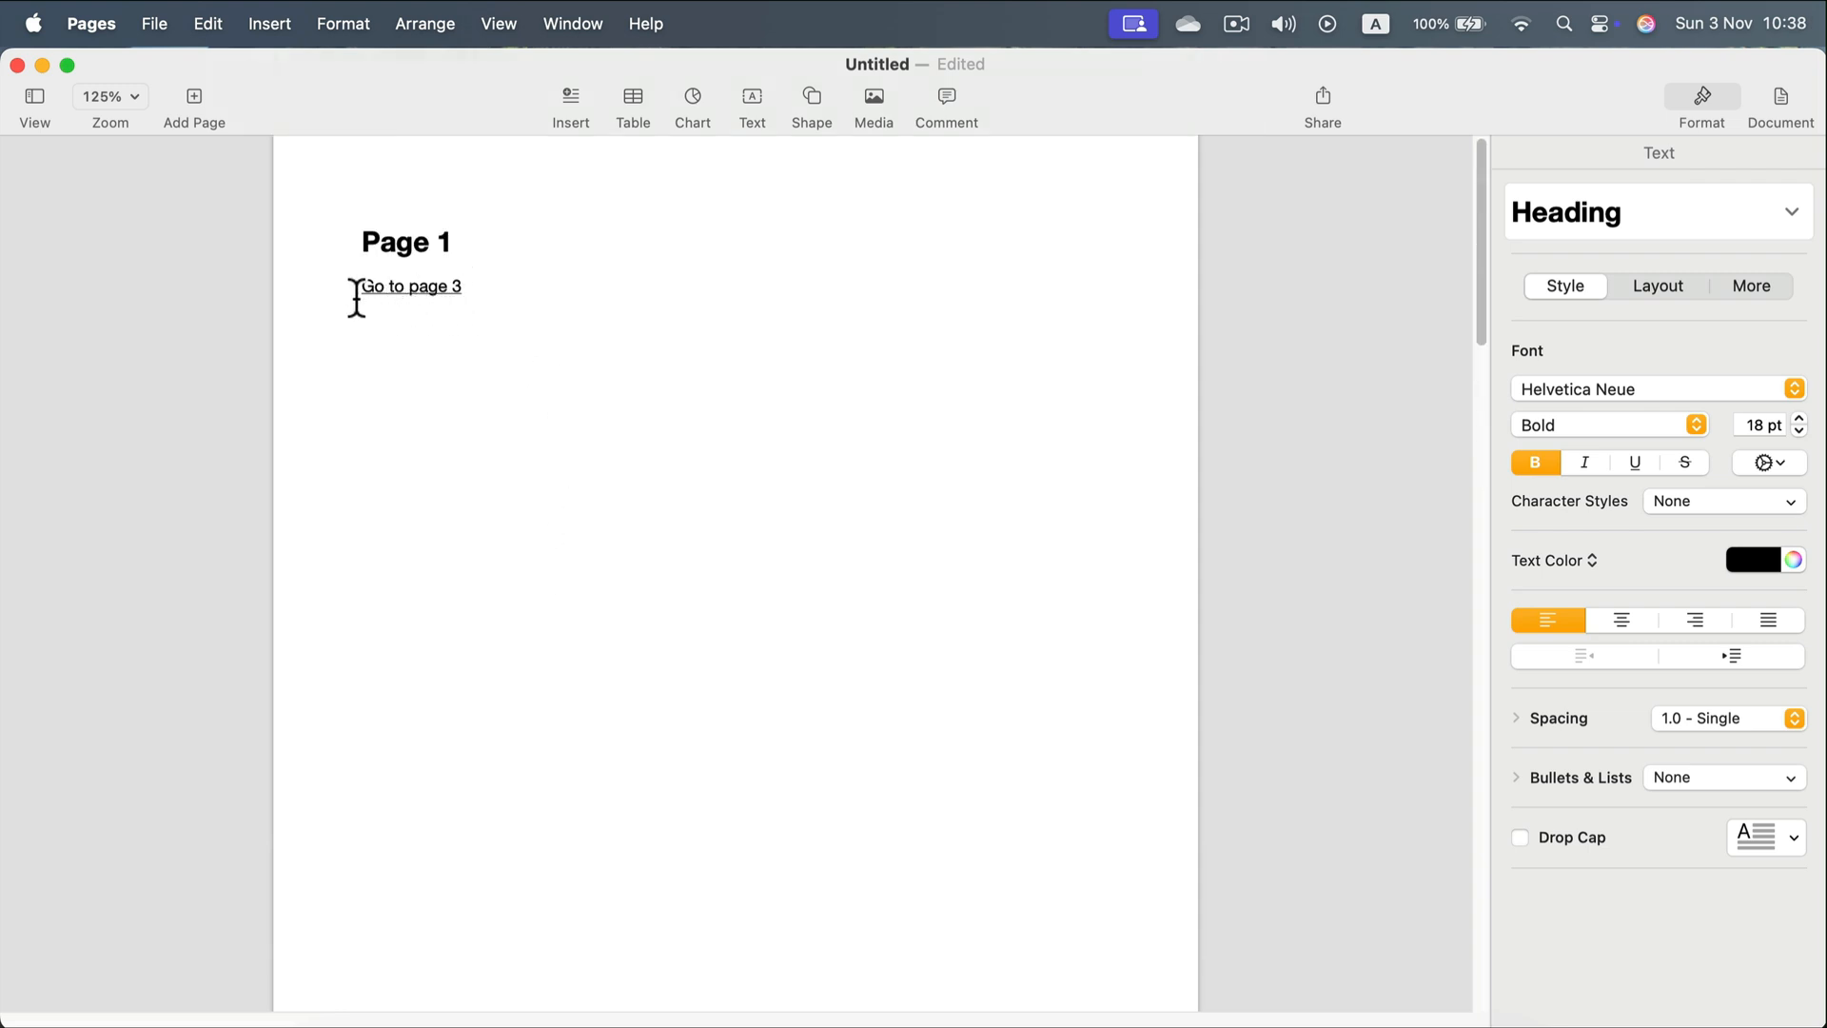
mouse_move(424, 304)
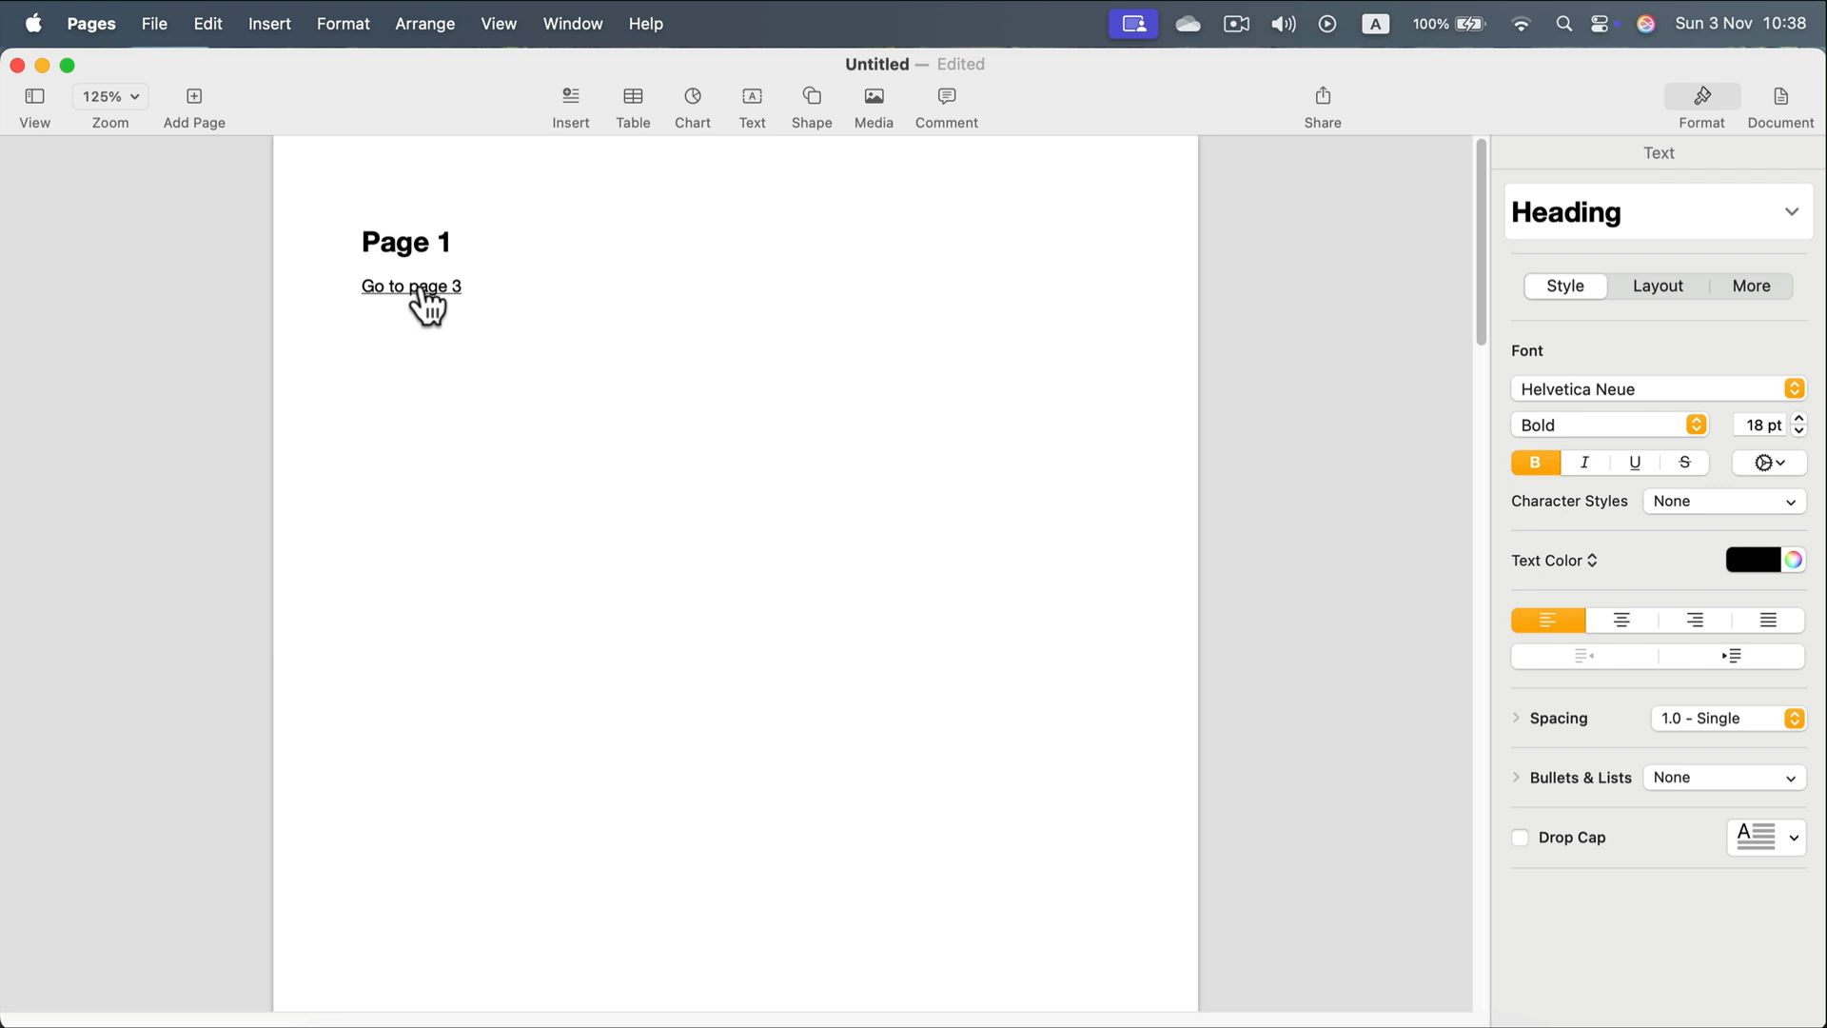
Use Go to Bookmark on the link to jump to the Page 3 heading
left_click(411, 287)
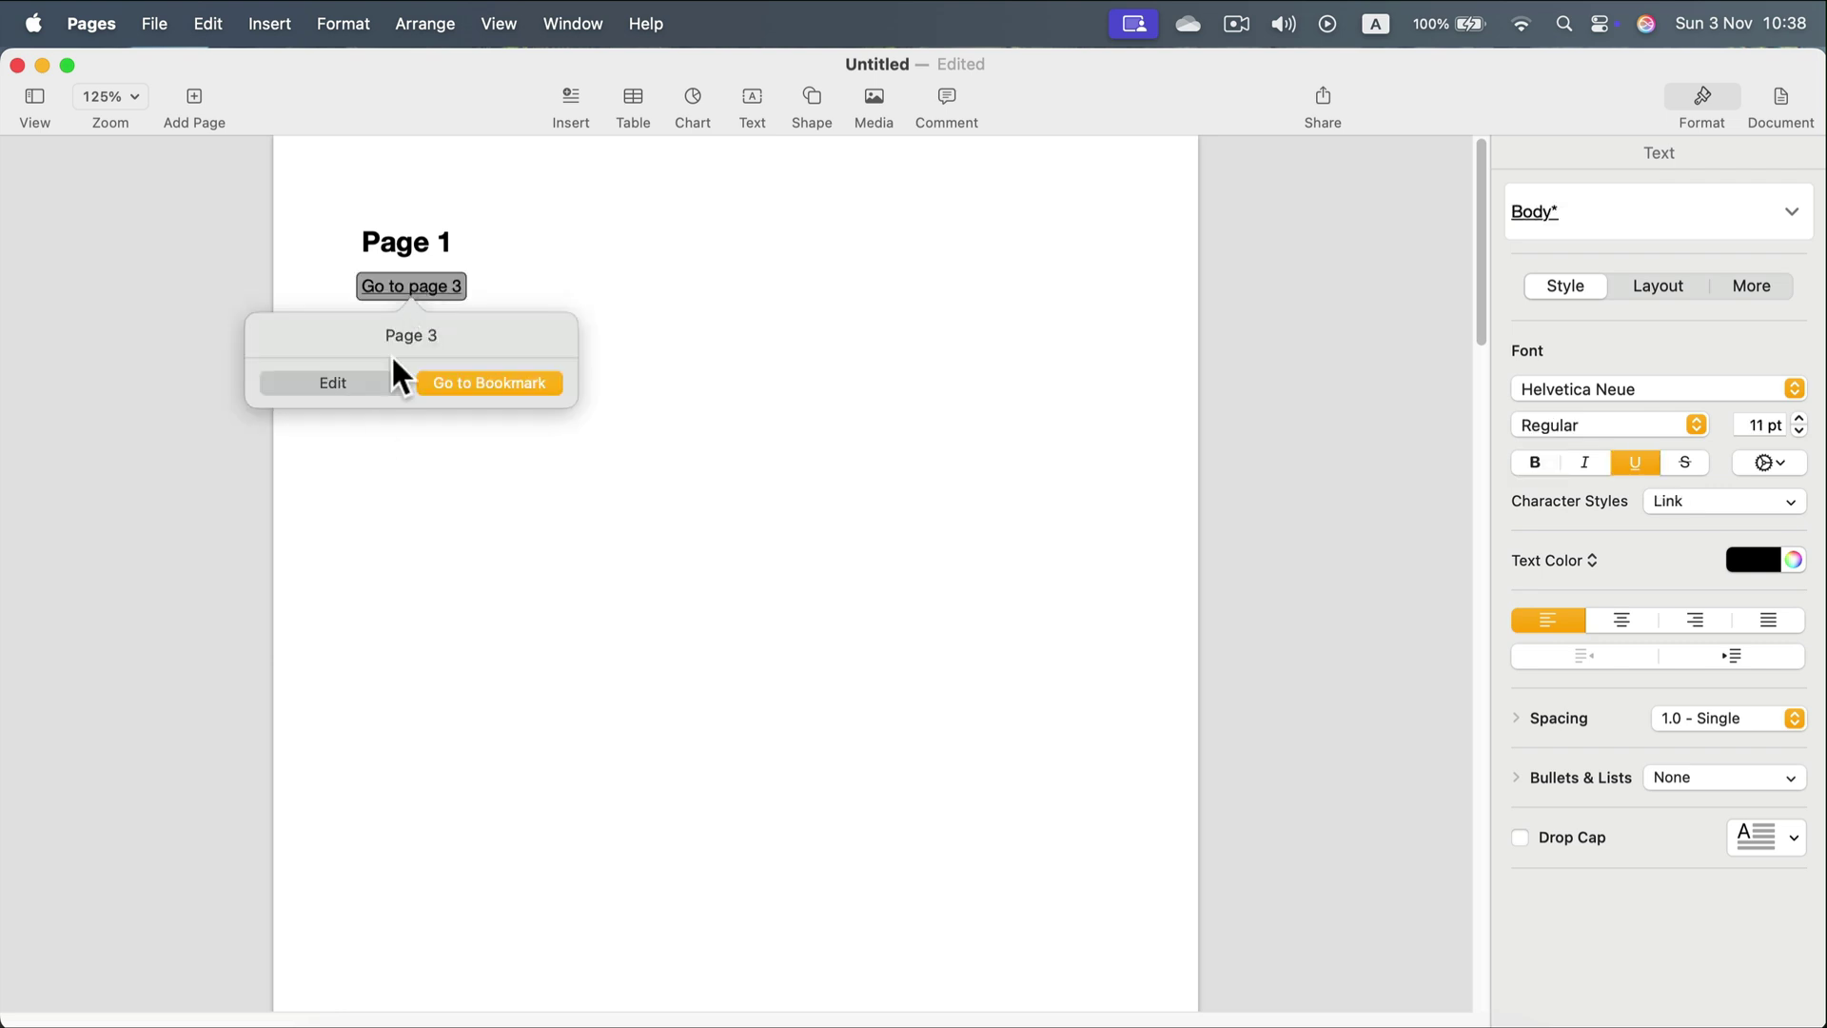
mouse_move(465, 401)
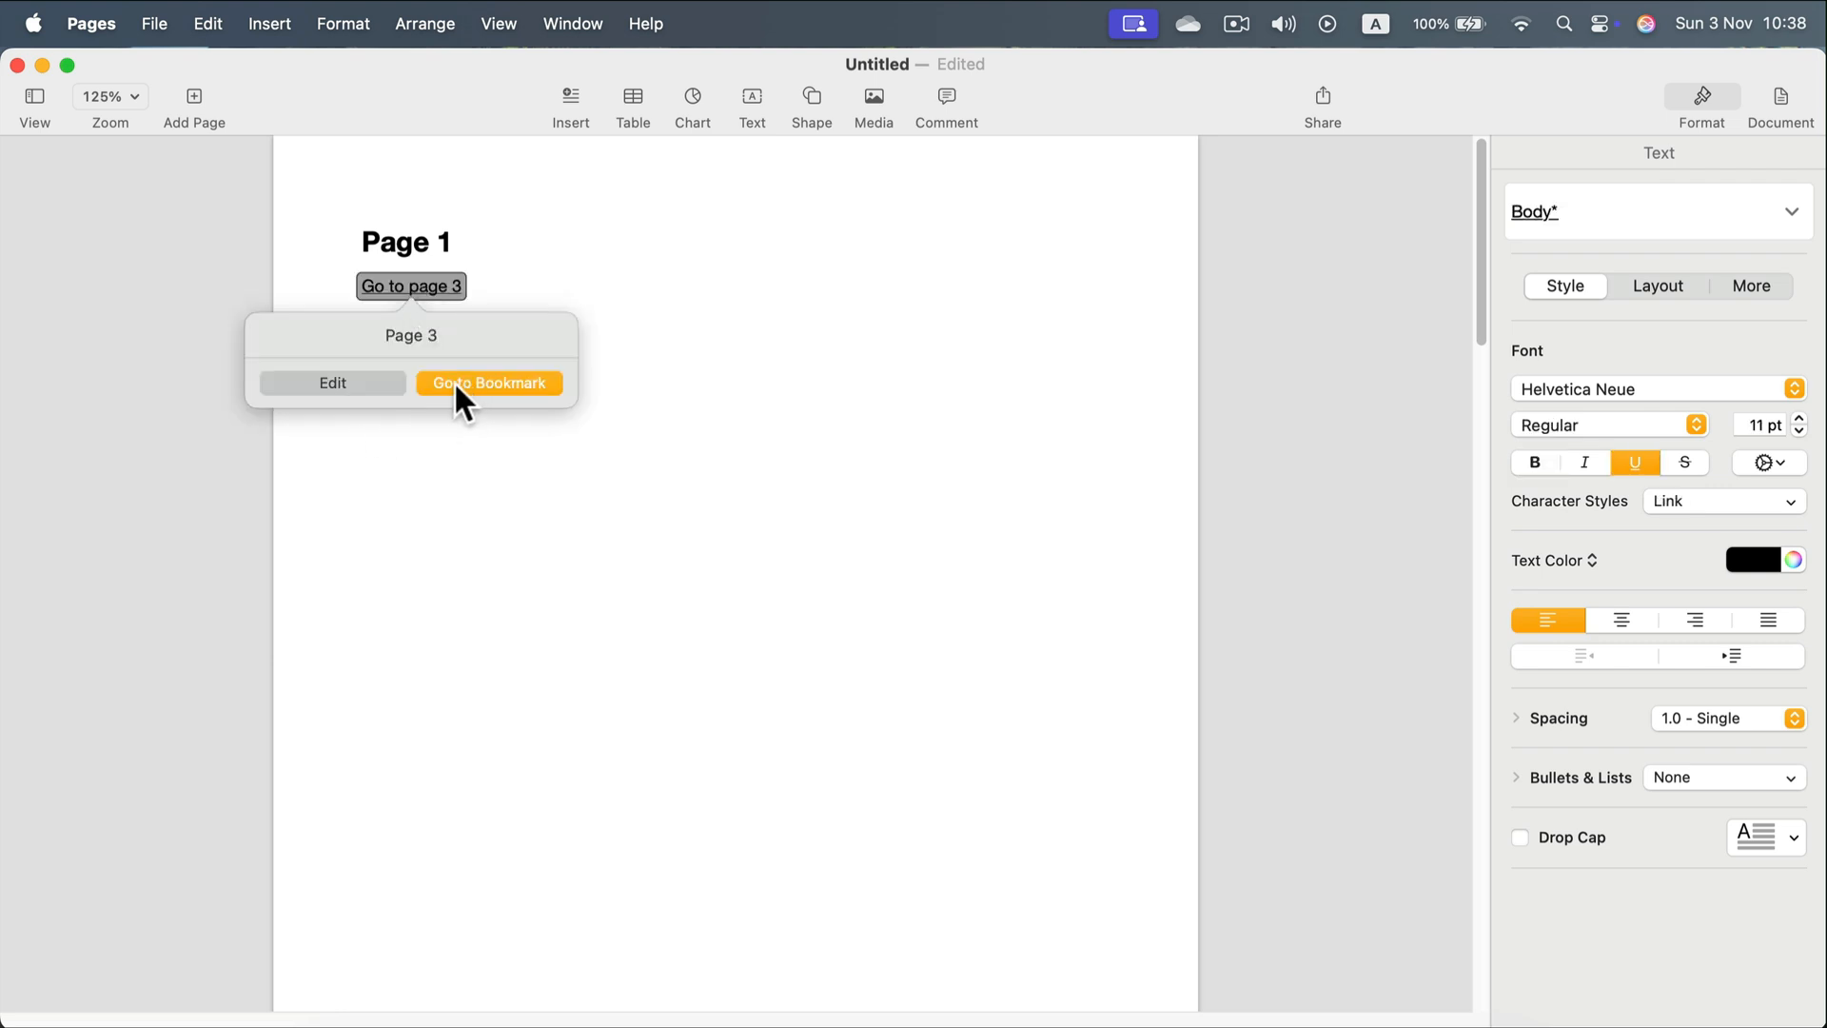
left_click(489, 382)
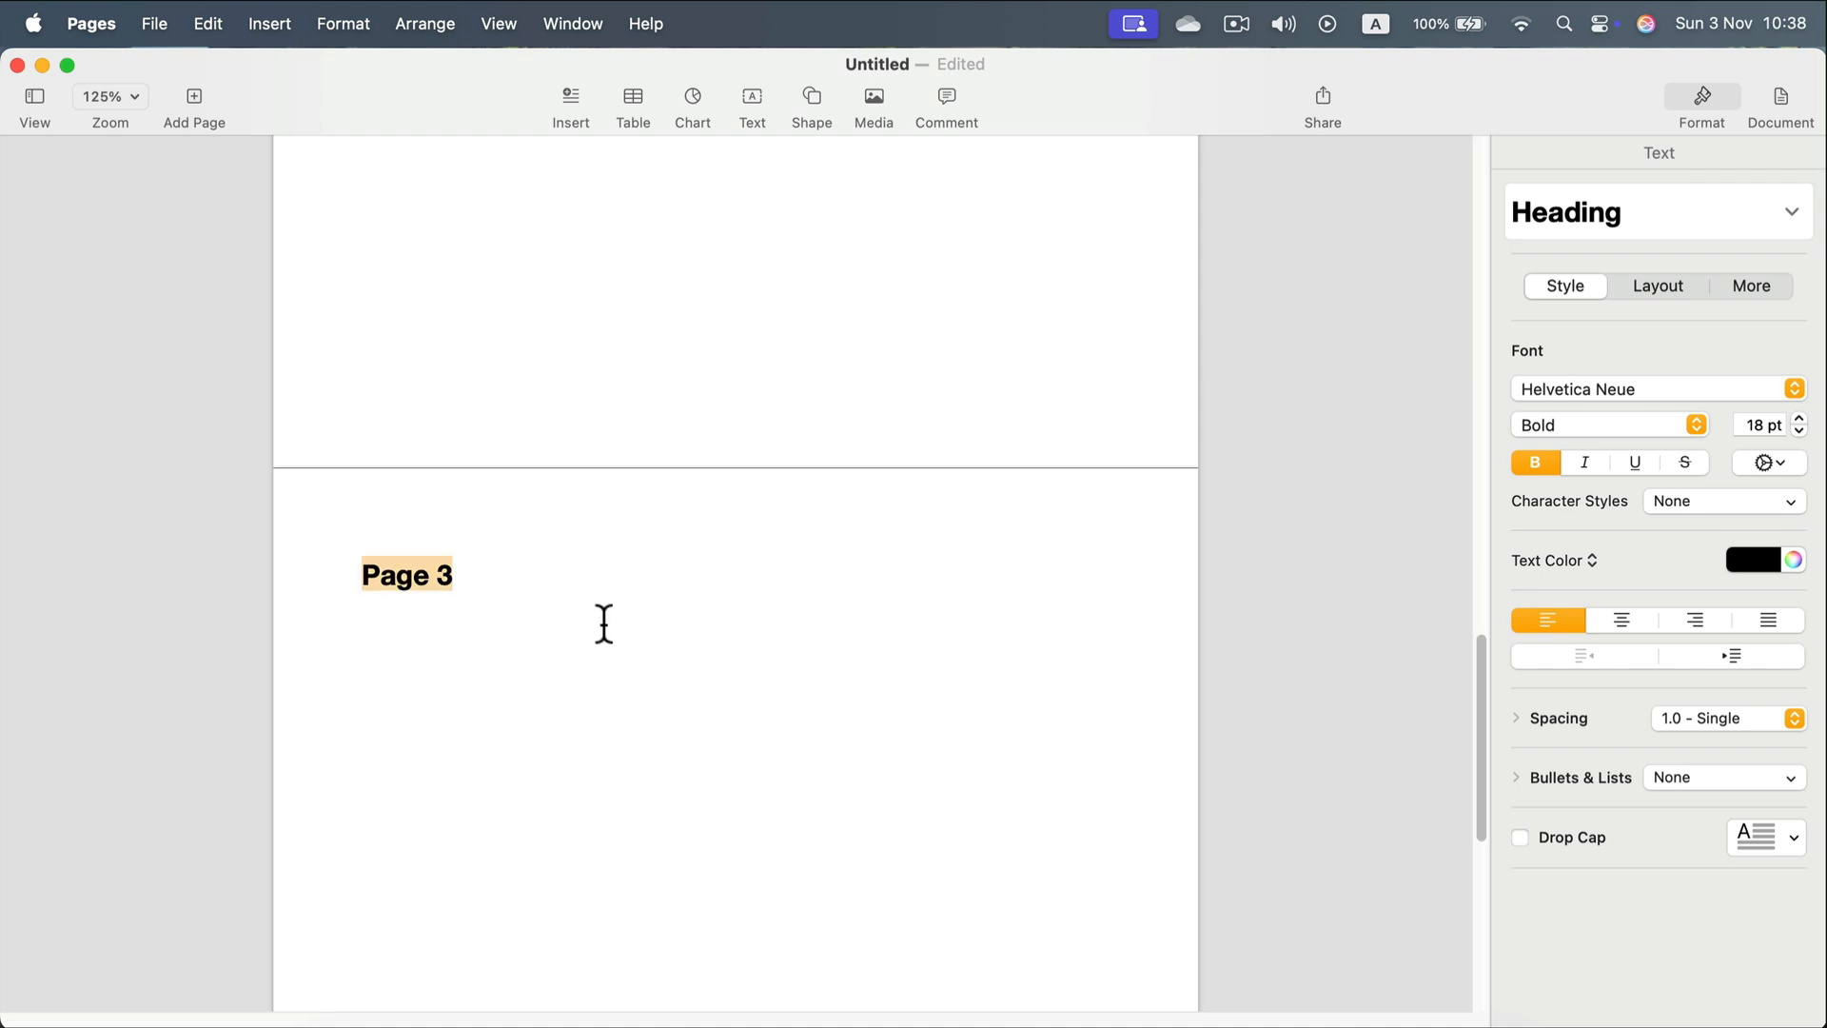
mouse_move(712, 655)
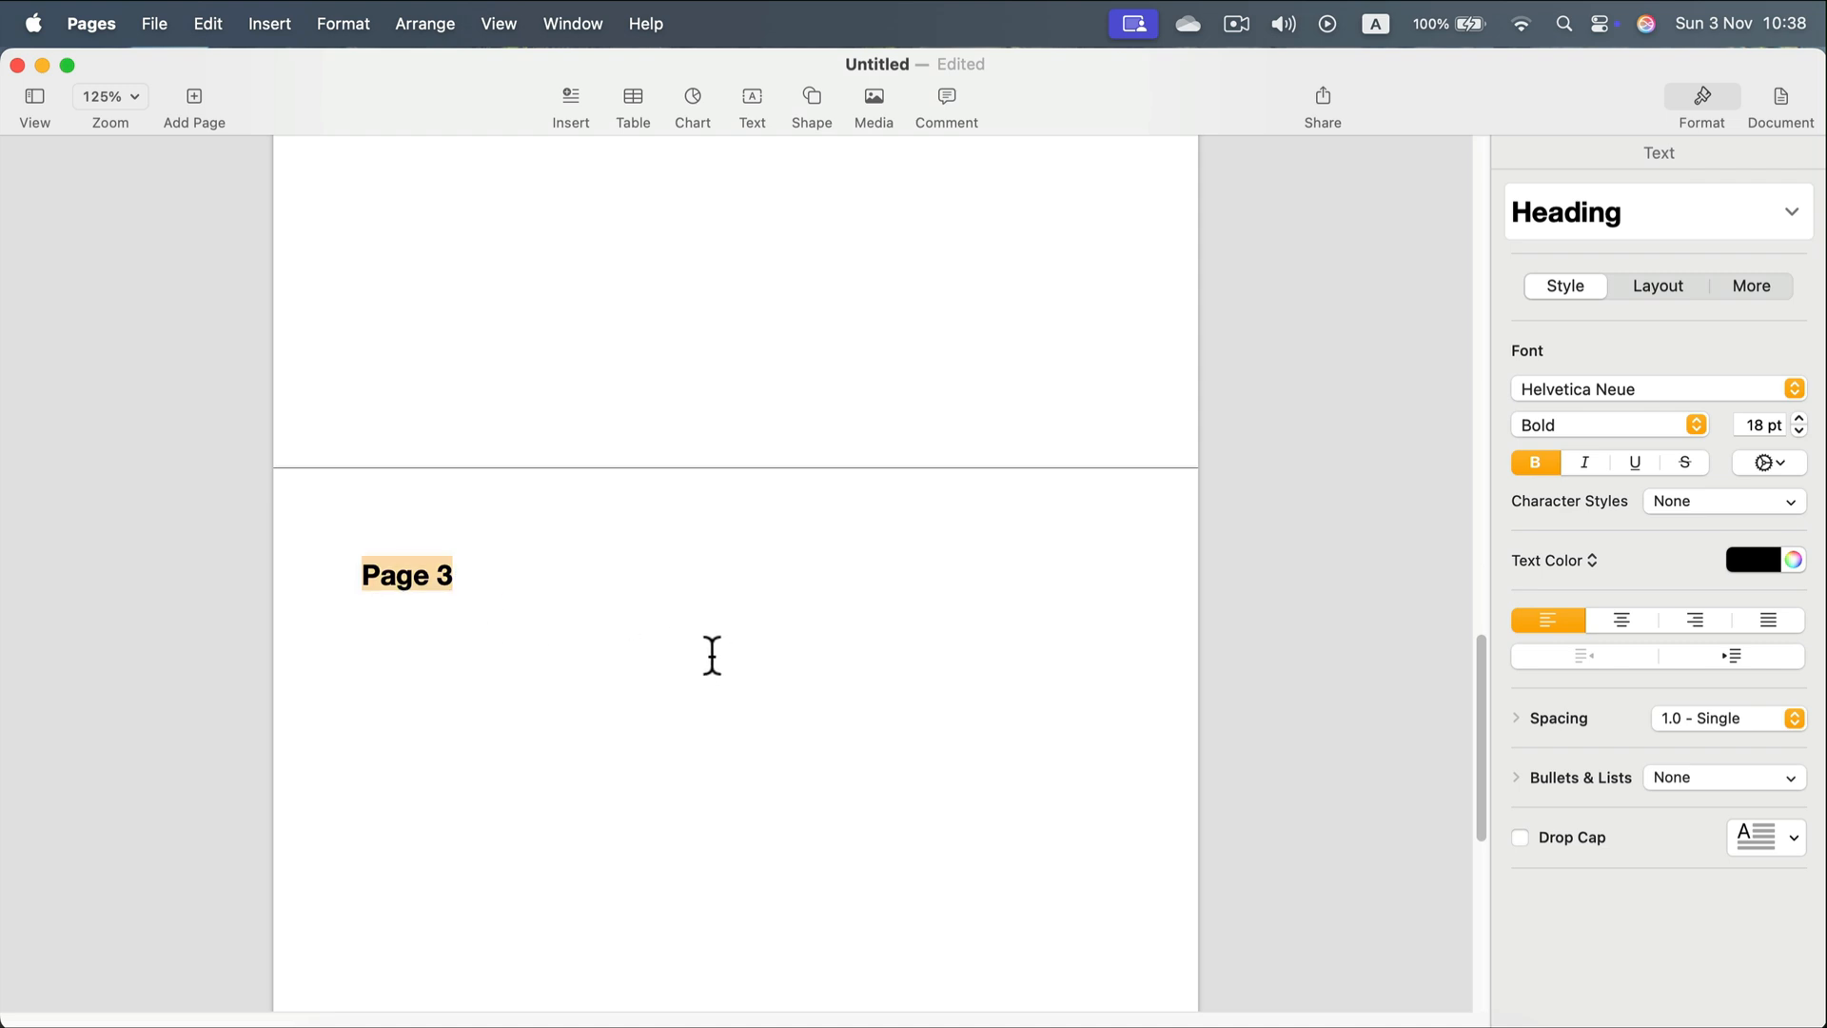